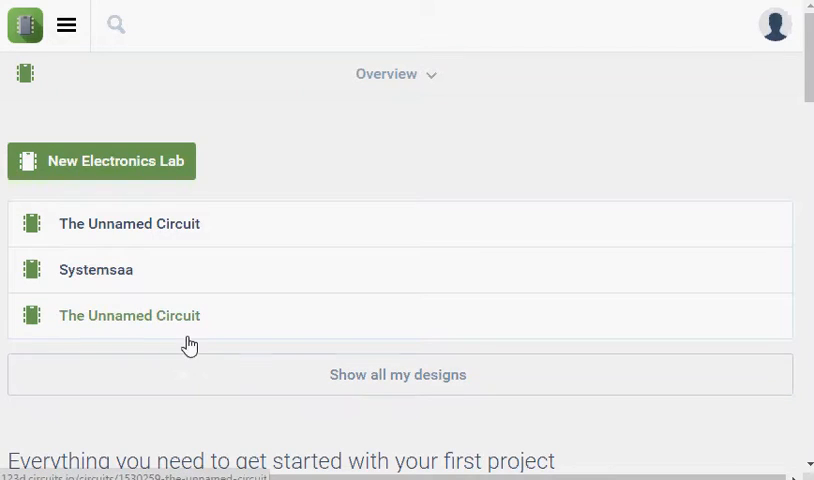
{"action": "mouse_move", "coordinate": [358, 176]}
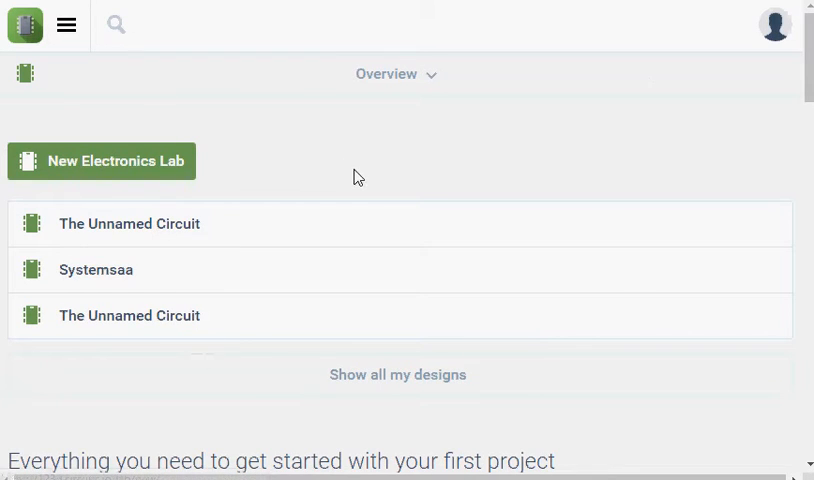
{"action": "mouse_move", "coordinate": [356, 164]}
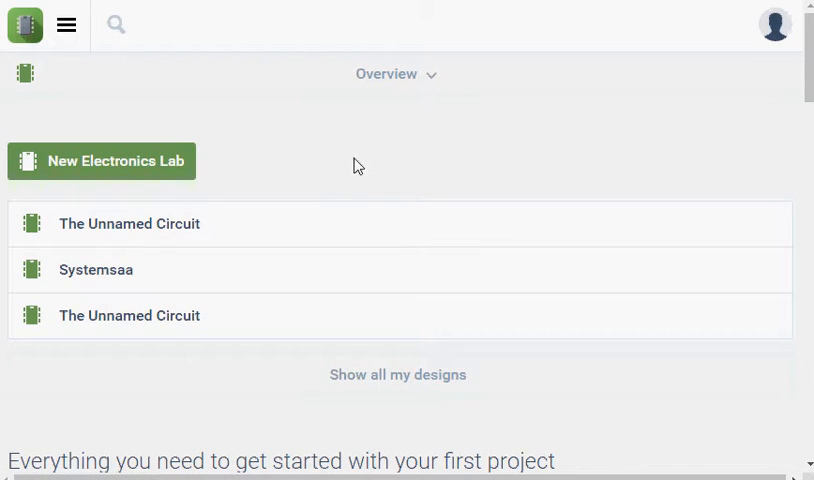
{"action": "mouse_move", "coordinate": [214, 222]}
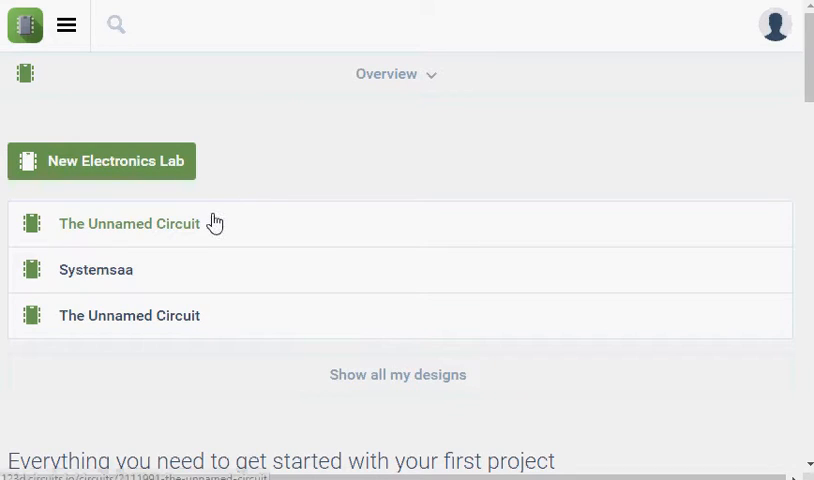
{"action": "mouse_move", "coordinate": [196, 196]}
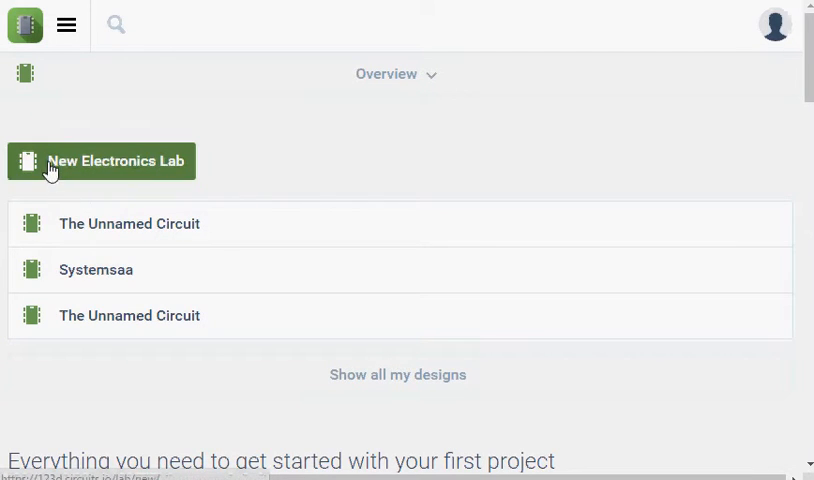
Start a new Electronics Lab circuit design with the default breadboard removed.
{"action": "left_click", "coordinate": [100, 160]}
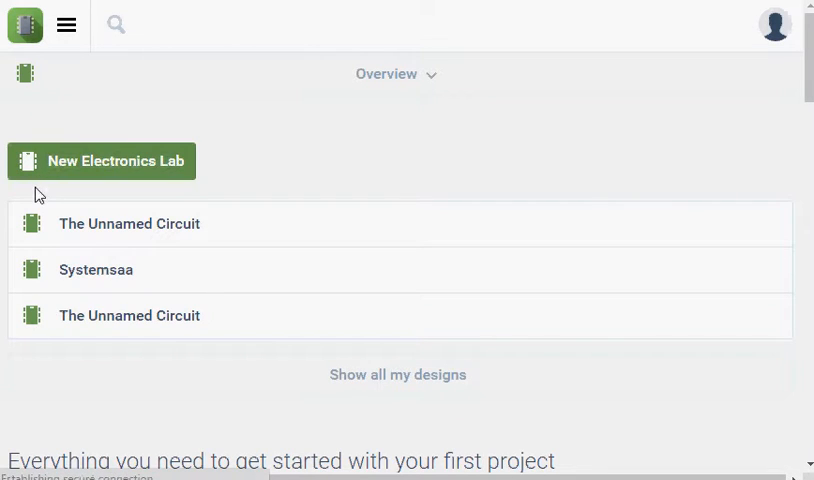
{"action": "left_click", "coordinate": [128, 224]}
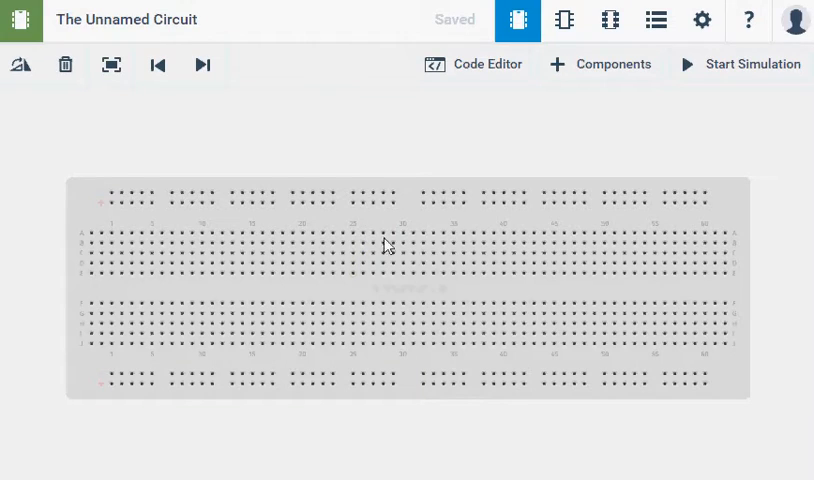
{"action": "mouse_move", "coordinate": [76, 218]}
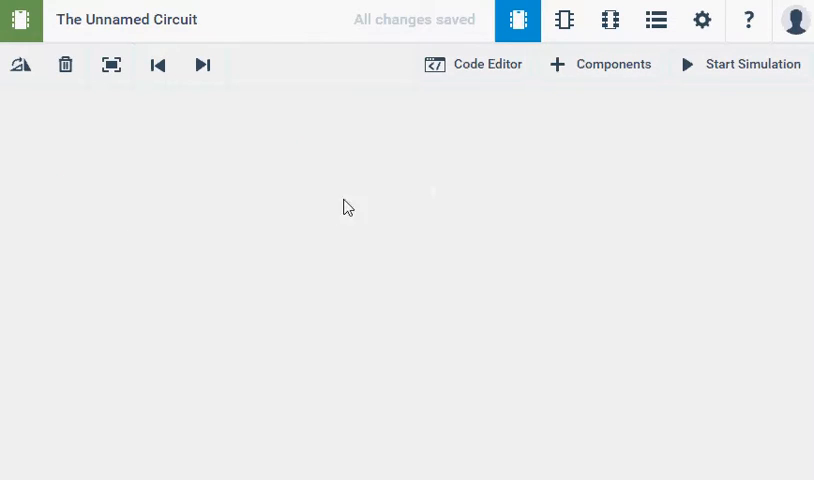
Browse the components catalogue down to the Arduino Uno R3 and place it on the canvas.
{"action": "left_click", "coordinate": [600, 64]}
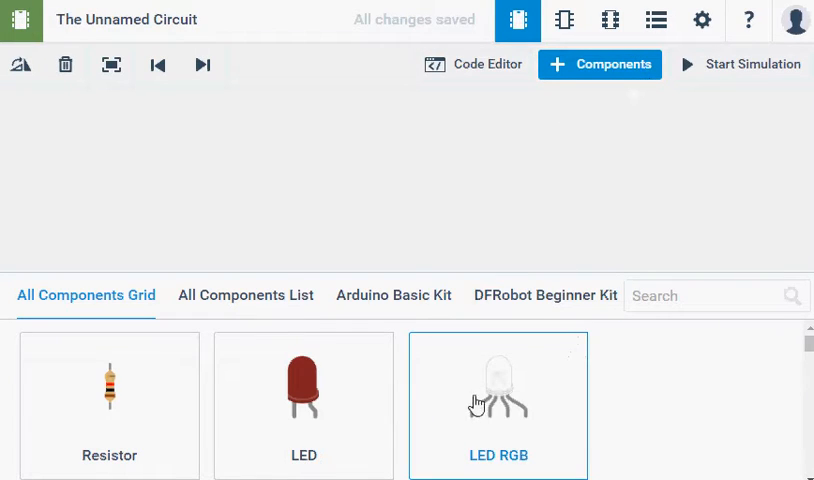
{"action": "scroll", "scroll_direction": "down", "scroll_amount": 3}
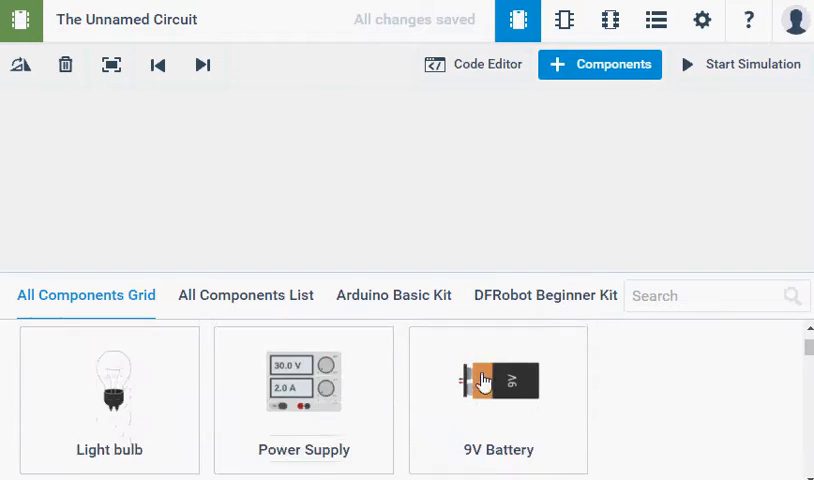
{"action": "scroll", "scroll_direction": "down", "scroll_amount": 3}
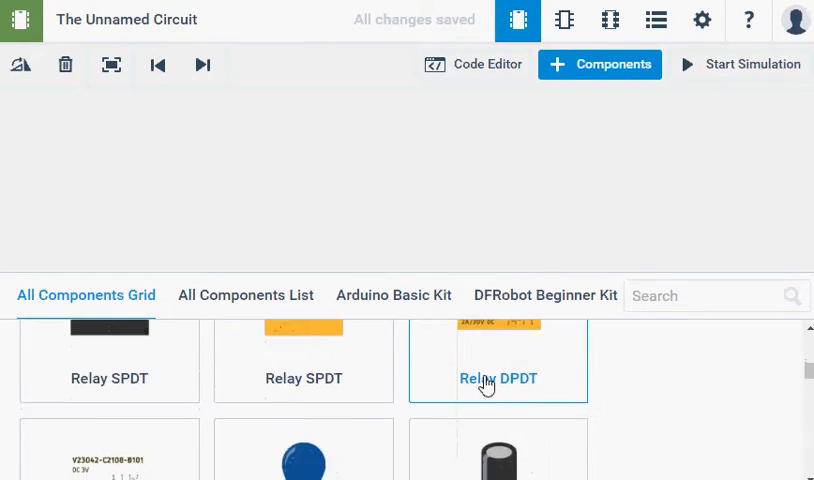
{"action": "scroll", "scroll_direction": "down", "scroll_amount": 3}
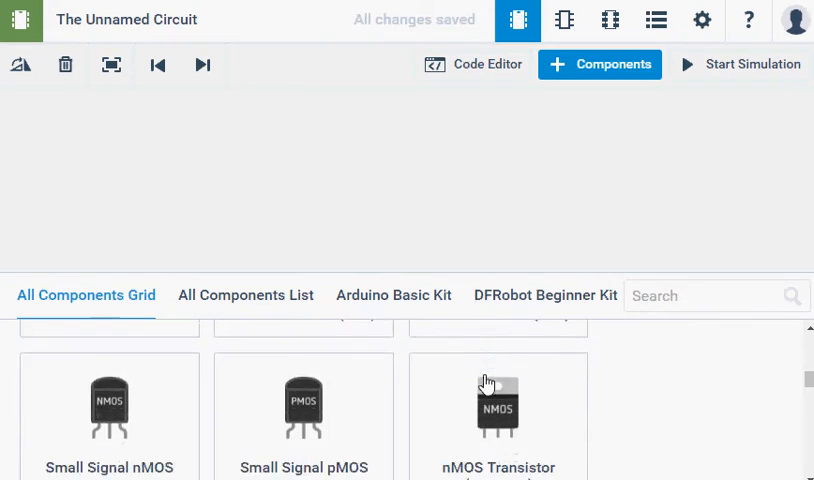
{"action": "scroll", "scroll_direction": "down", "scroll_amount": 3}
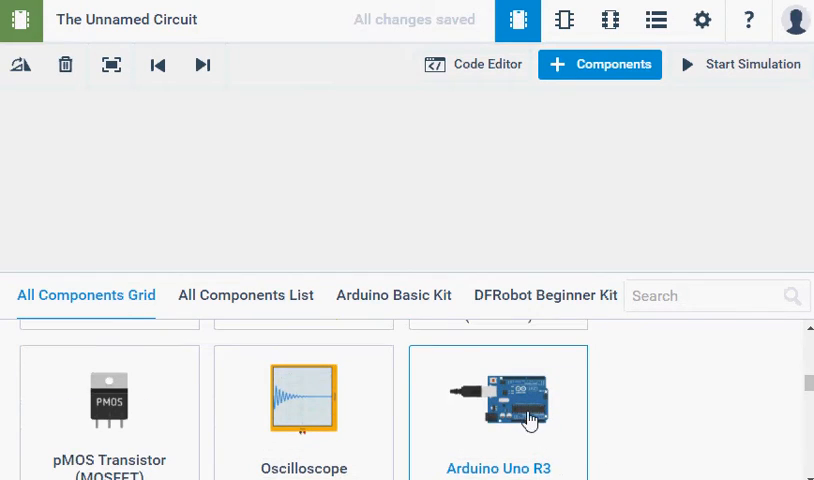
{"action": "mouse_move", "coordinate": [390, 198]}
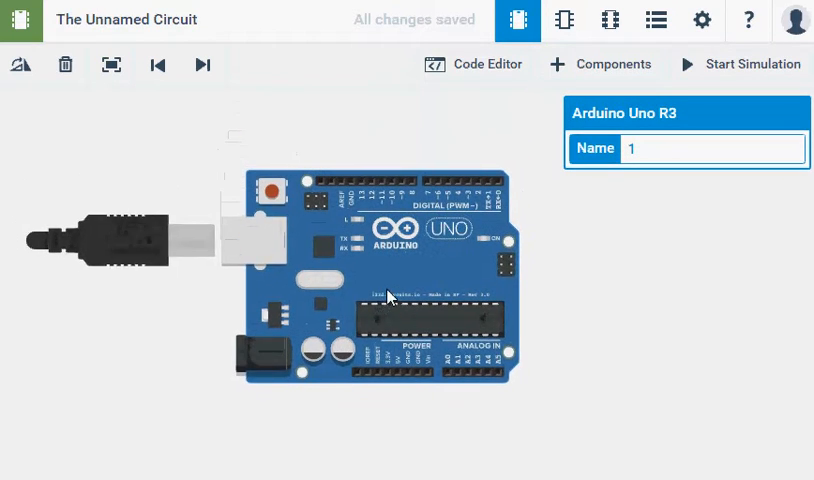
Add two DC motors from the catalogue, placed side by side above the Arduino.
{"action": "left_click", "coordinate": [600, 64]}
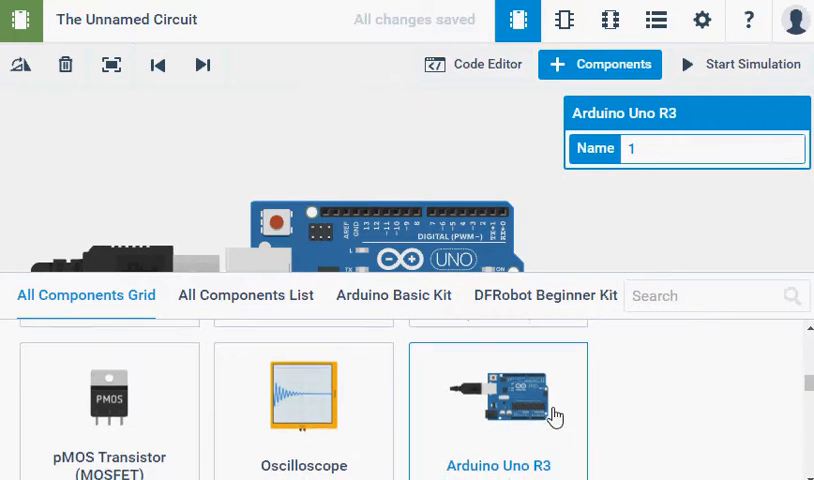
{"action": "scroll", "scroll_direction": "down", "scroll_amount": 3}
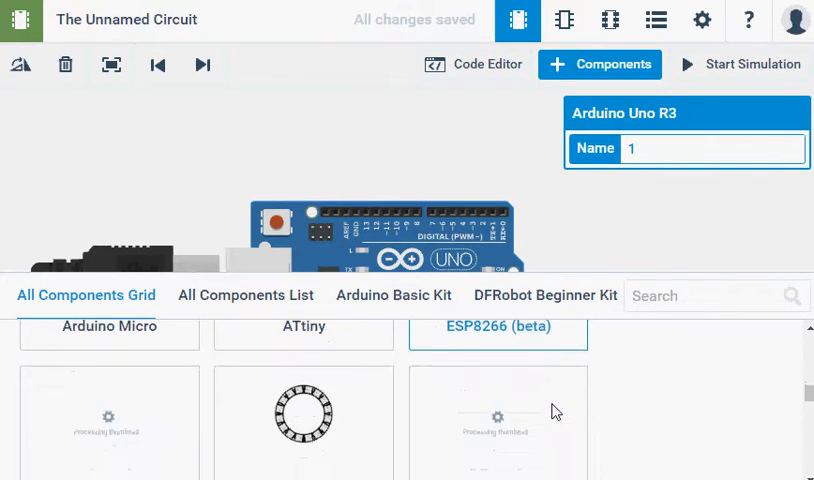
{"action": "scroll", "scroll_direction": "down", "scroll_amount": 3}
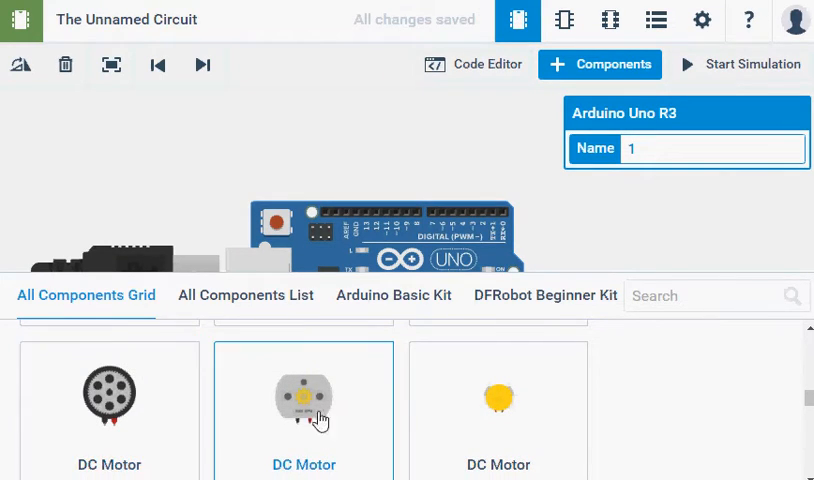
{"action": "left_click", "coordinate": [304, 408]}
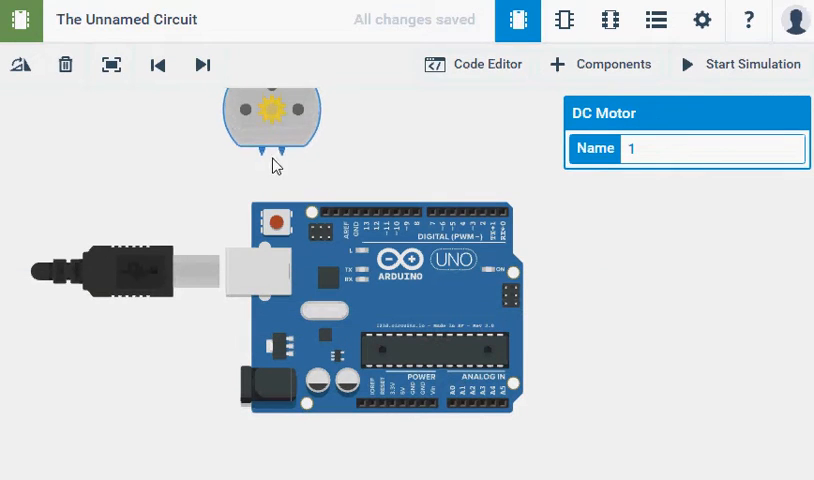
{"action": "left_click", "coordinate": [600, 64]}
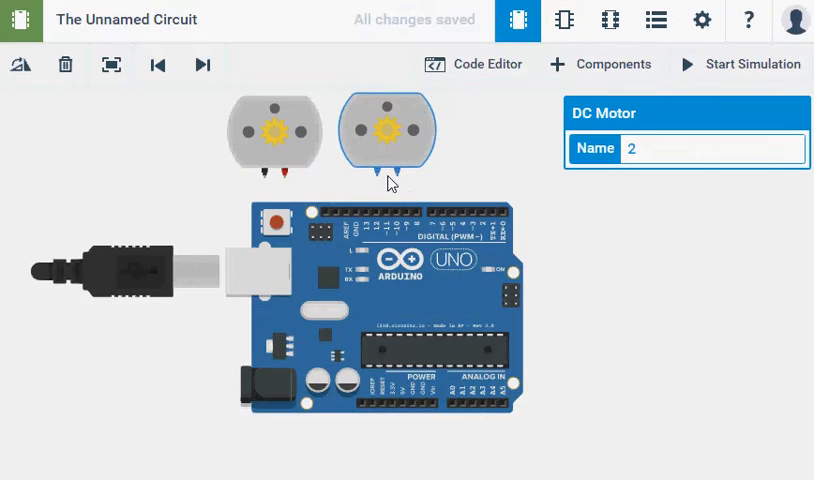
{"action": "left_click", "coordinate": [600, 64]}
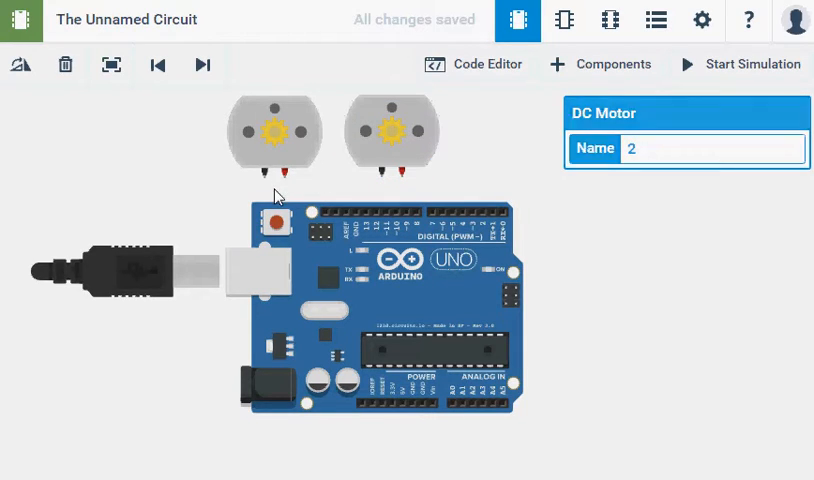
{"action": "mouse_move", "coordinate": [268, 182]}
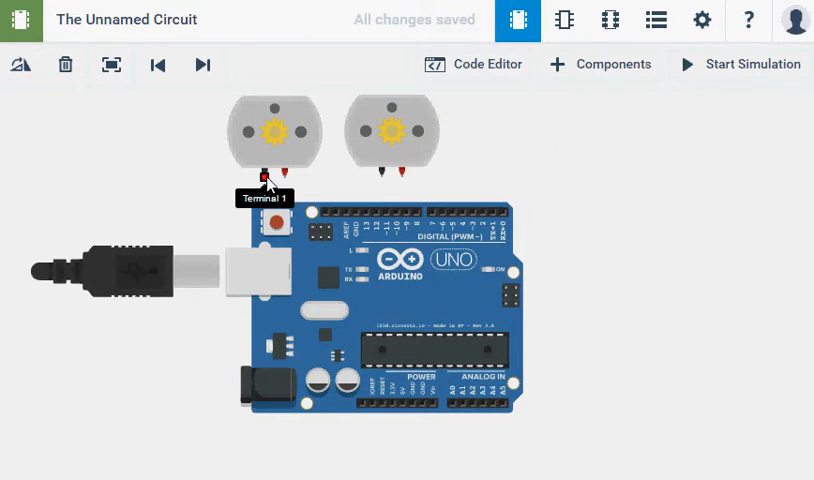
{"action": "mouse_move", "coordinate": [288, 180]}
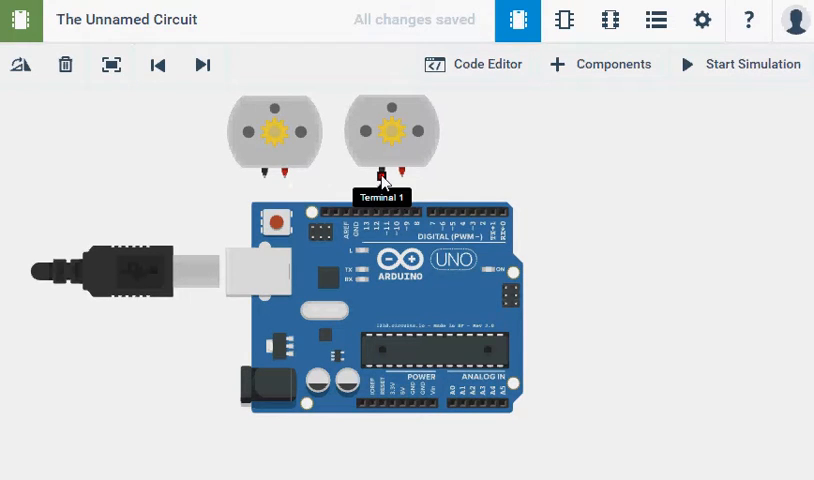
{"action": "mouse_move", "coordinate": [392, 132]}
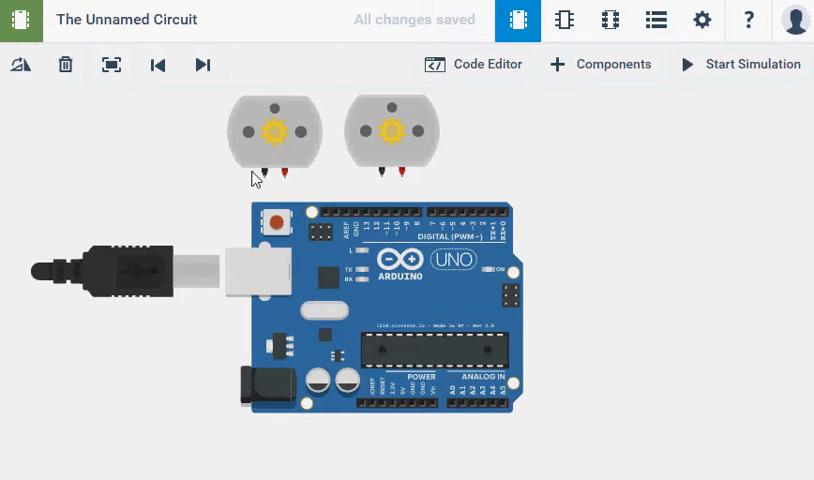
{"action": "mouse_move", "coordinate": [474, 192]}
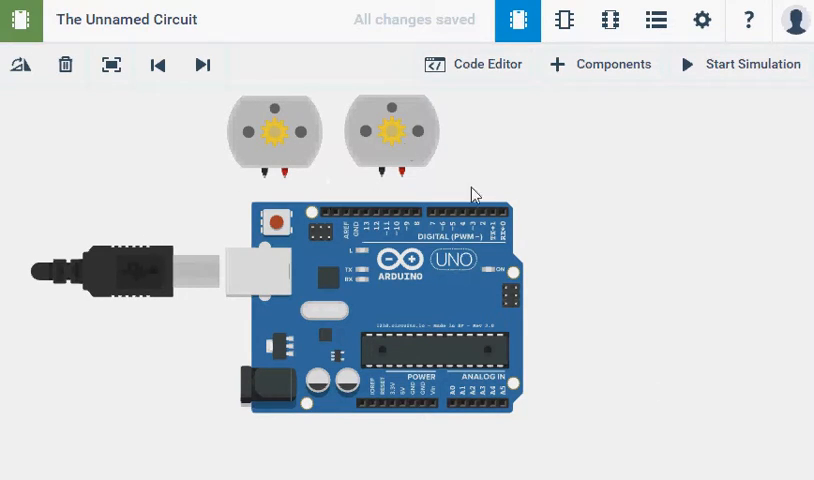
{"action": "mouse_move", "coordinate": [508, 272]}
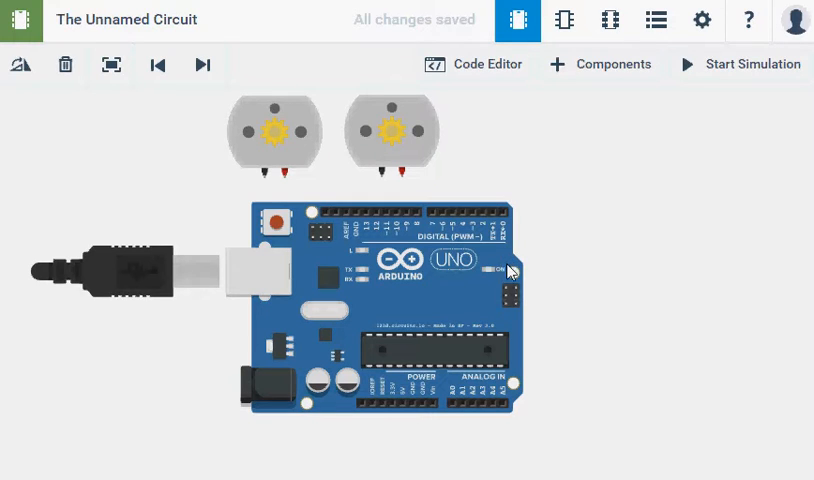
{"action": "mouse_move", "coordinate": [390, 248]}
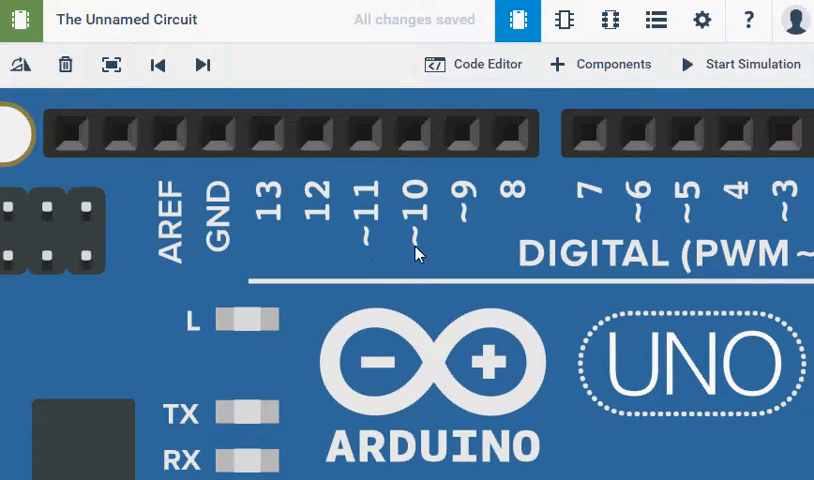
{"action": "mouse_move", "coordinate": [680, 224]}
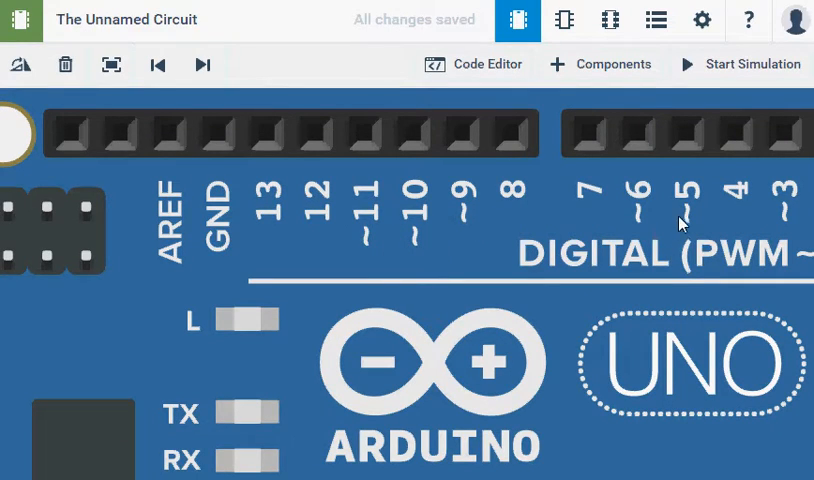
{"action": "mouse_move", "coordinate": [578, 224]}
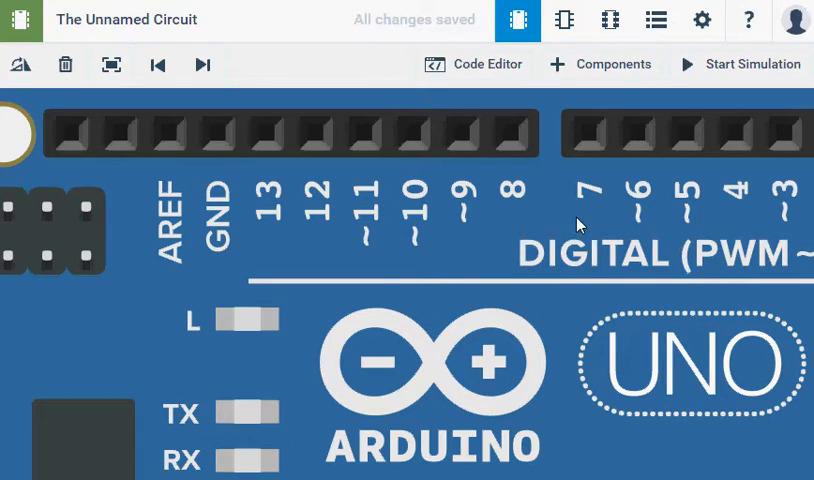
{"action": "mouse_move", "coordinate": [418, 250]}
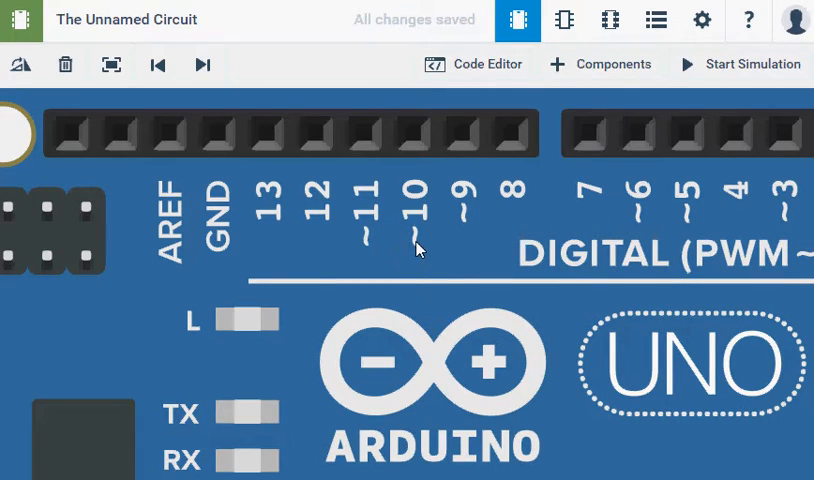
{"action": "mouse_move", "coordinate": [422, 230]}
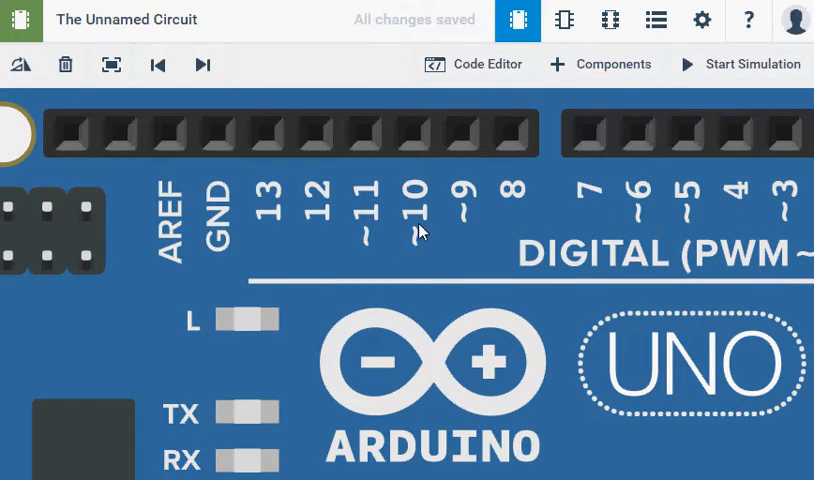
{"action": "mouse_move", "coordinate": [404, 232]}
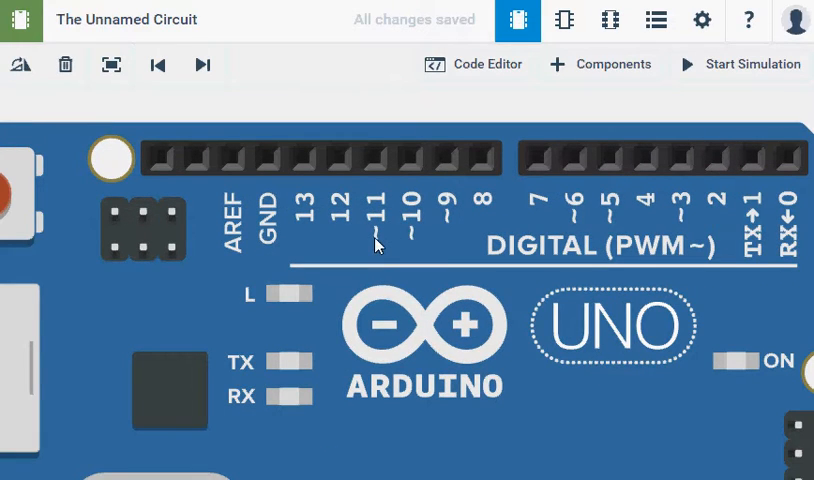
{"action": "mouse_move", "coordinate": [612, 228]}
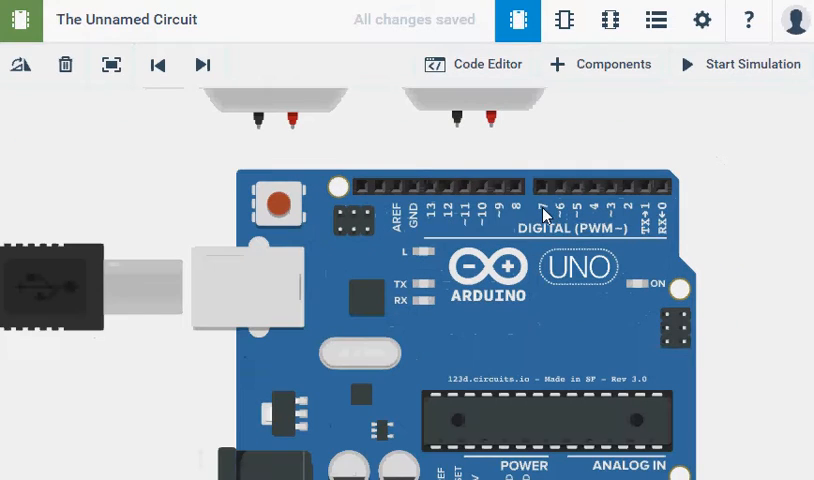
Wire the motor terminals to digital pins 11, 10, 9 and 8 on the Arduino.
{"action": "left_click_drag", "start_coordinate": [264, 136], "coordinate": [456, 218]}
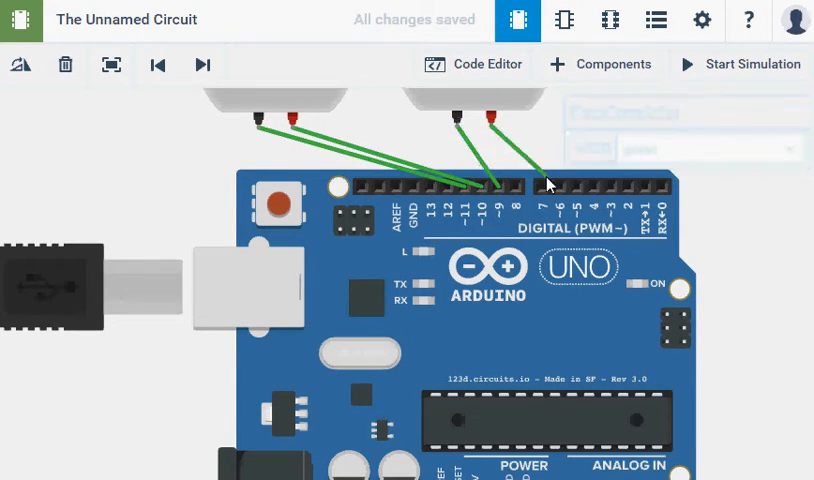
{"action": "mouse_move", "coordinate": [558, 192]}
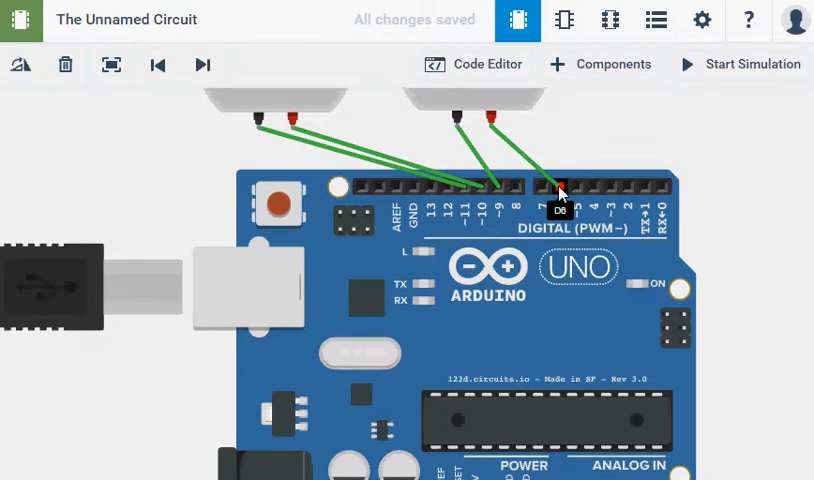
{"action": "left_click", "coordinate": [560, 190]}
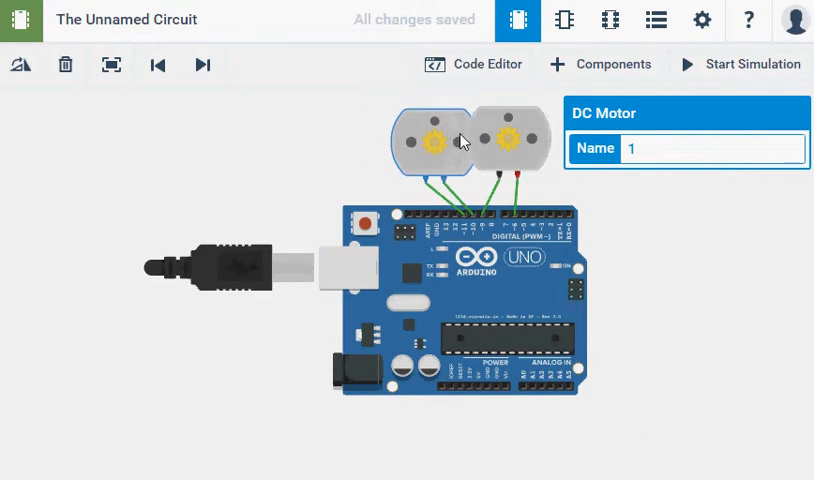
Check each motor's Name field reads 1 and 2, then deselect to leave the circuit in view.
{"action": "left_click", "coordinate": [530, 144]}
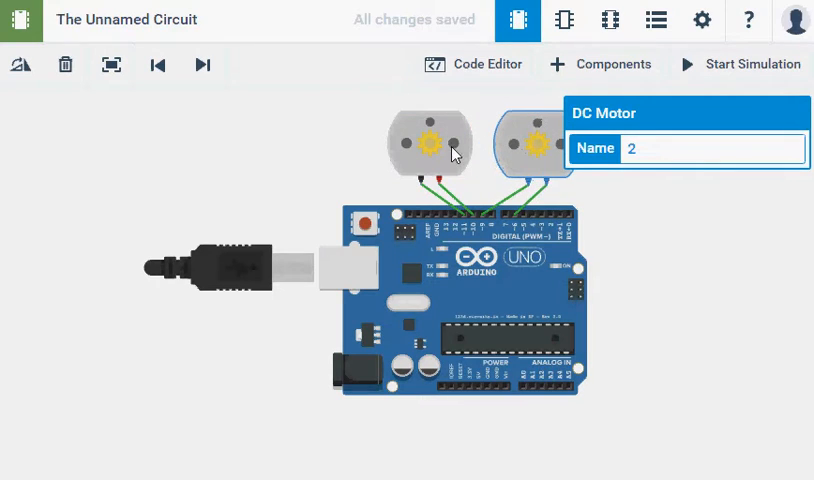
{"action": "left_click", "coordinate": [434, 148]}
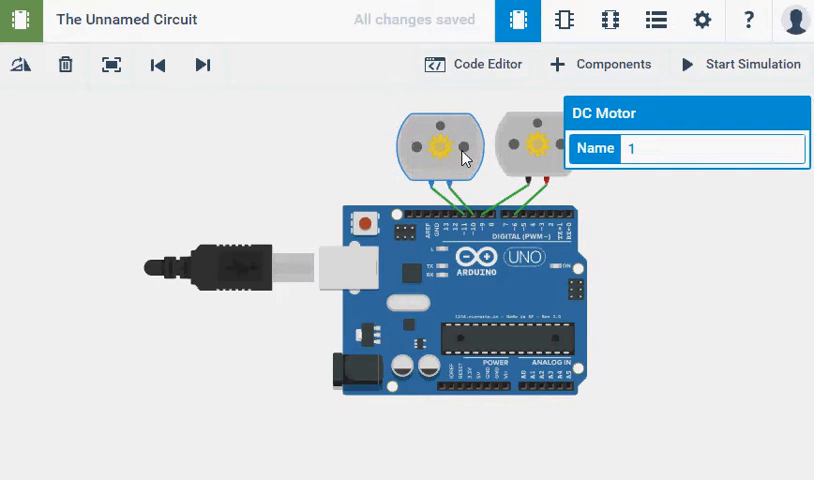
{"action": "mouse_move", "coordinate": [564, 168]}
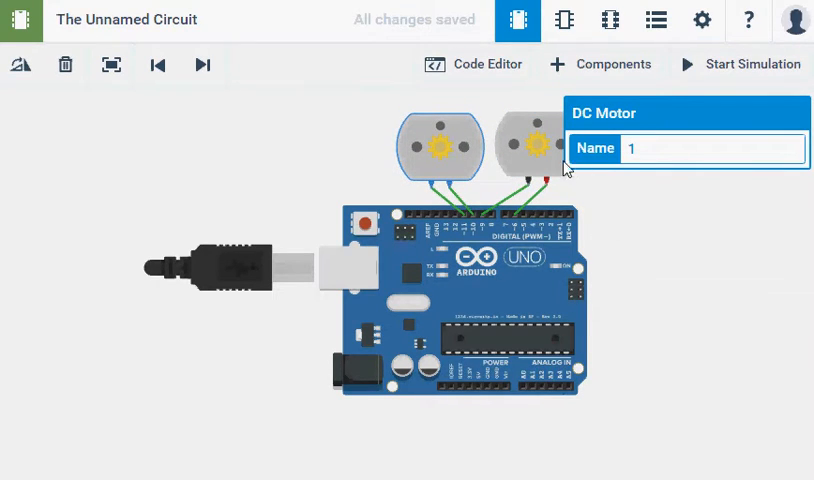
{"action": "left_click", "coordinate": [396, 256]}
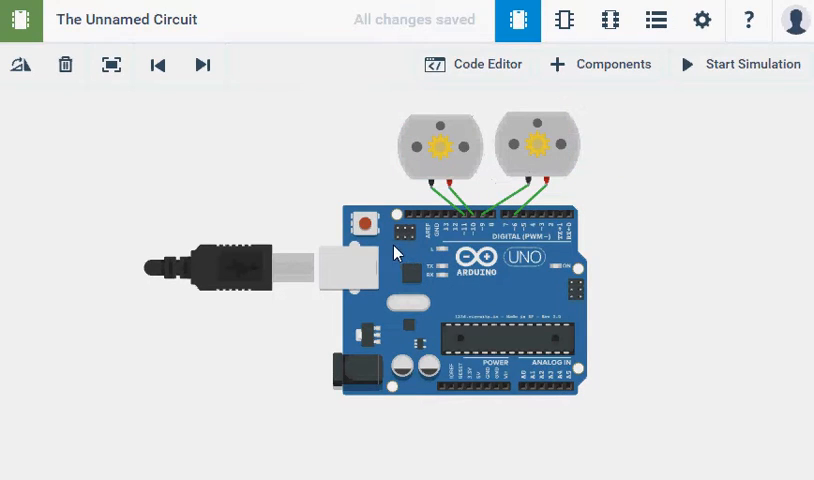
{"action": "mouse_move", "coordinate": [504, 388]}
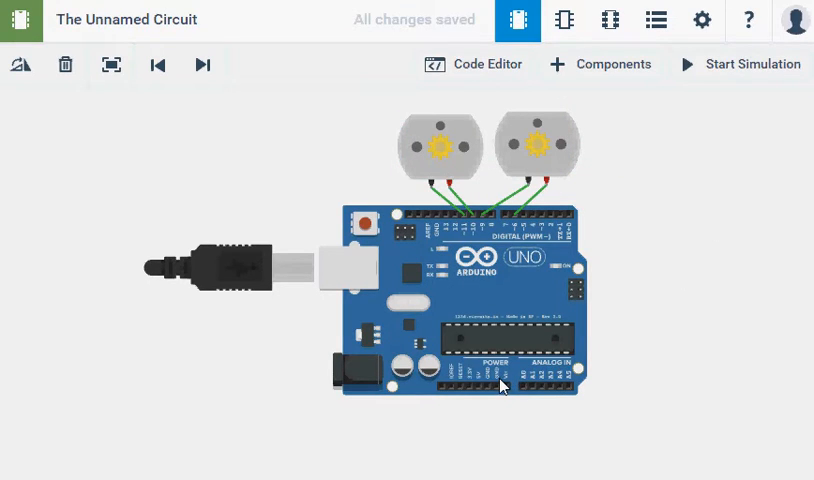
{"action": "mouse_move", "coordinate": [464, 208]}
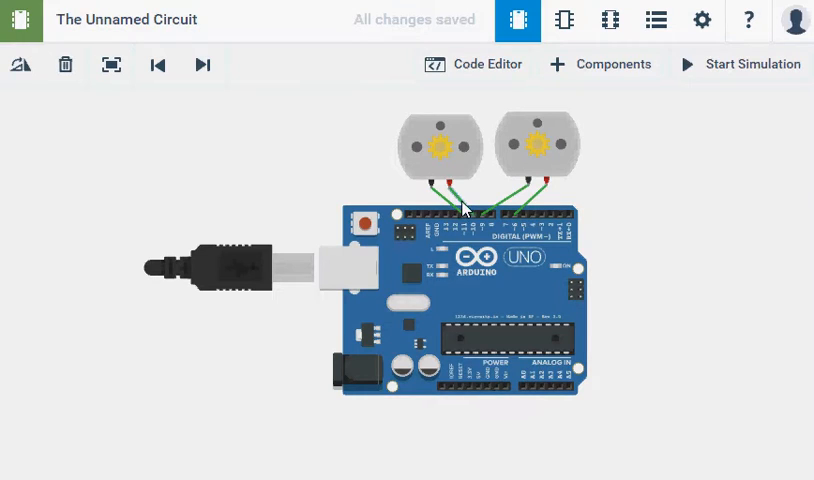
{"action": "mouse_move", "coordinate": [500, 78]}
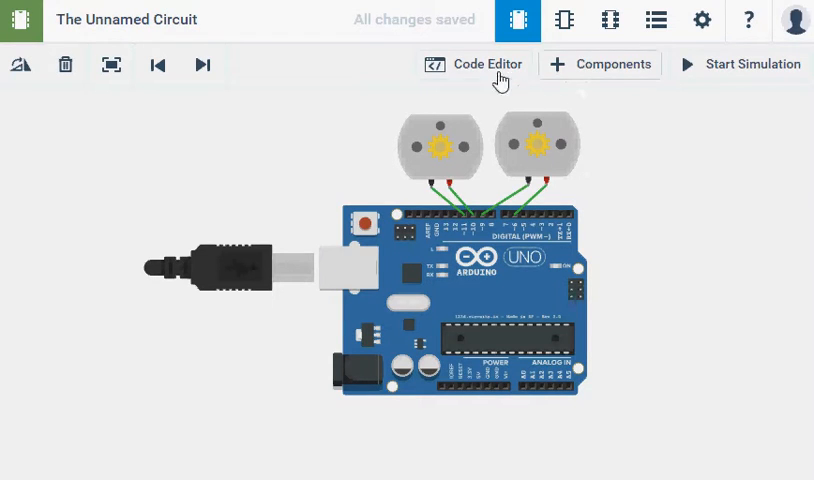
{"action": "mouse_move", "coordinate": [496, 72]}
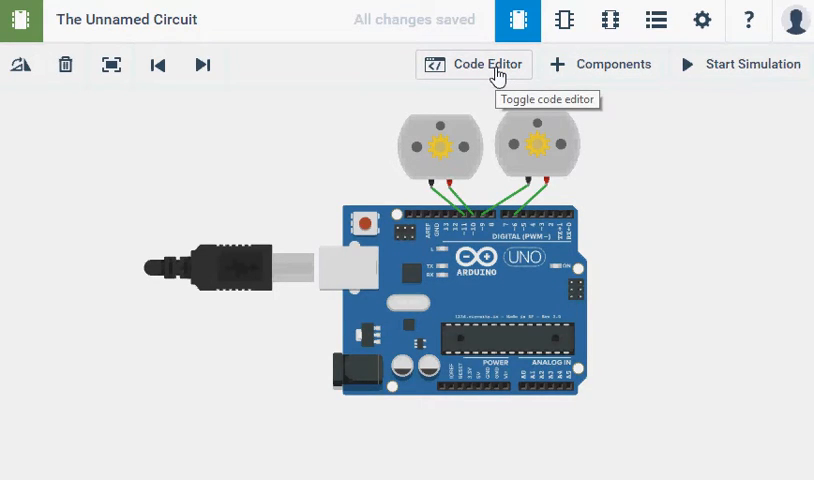
Bring up the default sketch and remove its two leading comment lines.
{"action": "left_click", "coordinate": [472, 64]}
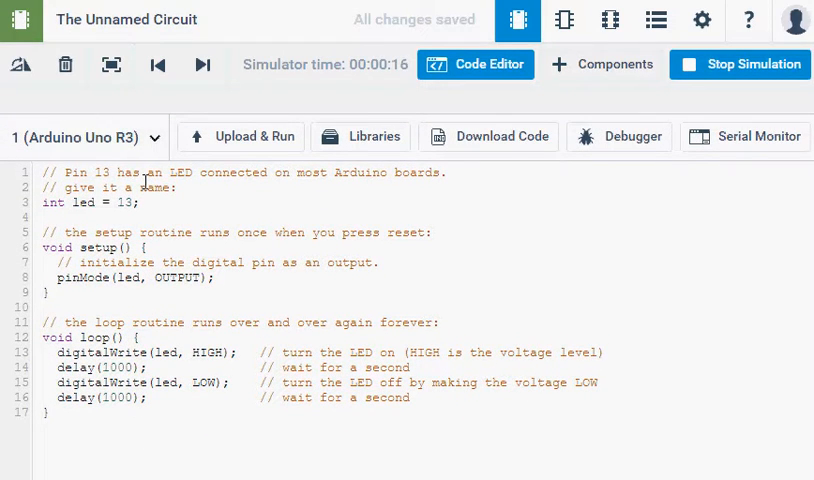
{"action": "double_click", "coordinate": [110, 188]}
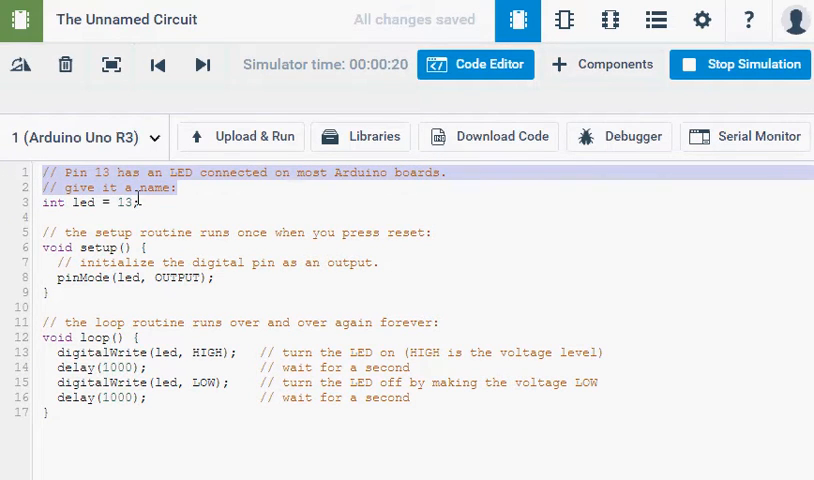
{"action": "left_click", "coordinate": [740, 66]}
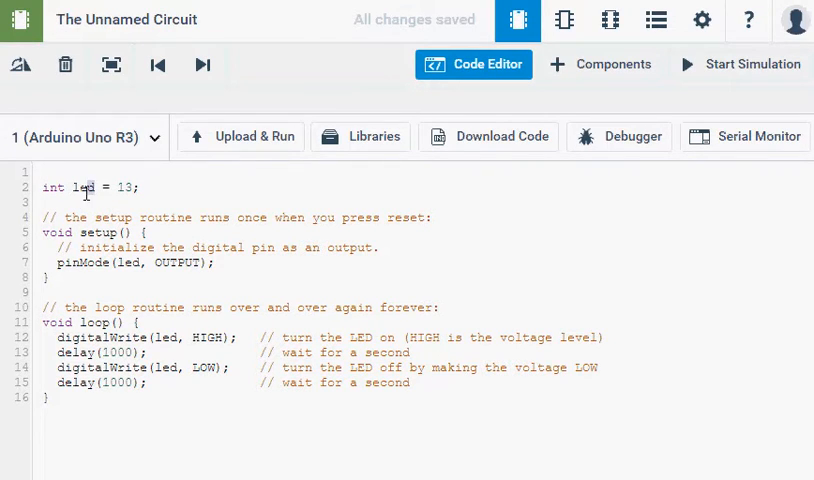
Rewrite the led declaration as int motorPin1 = 11;.
{"action": "double_click", "coordinate": [78, 188]}
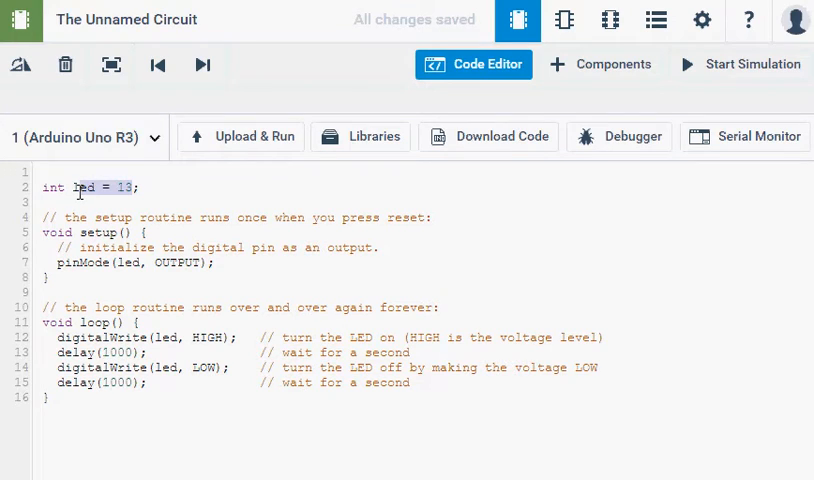
{"action": "double_click", "coordinate": [84, 188]}
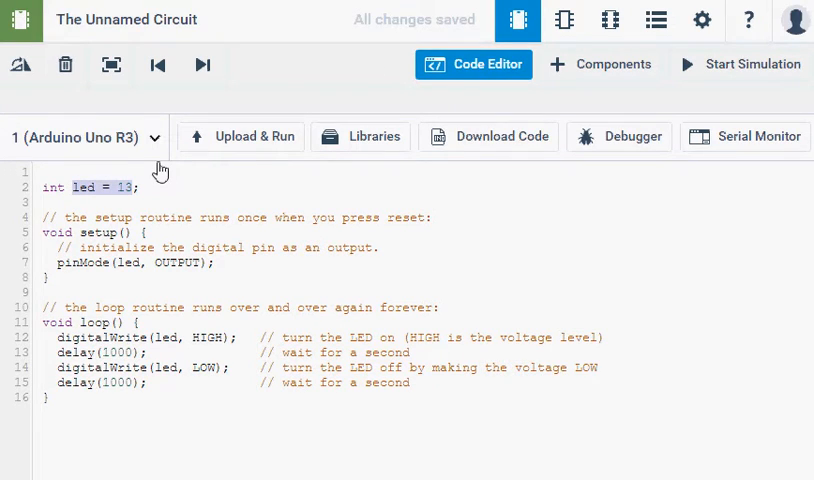
{"action": "type", "text": "mo;"}
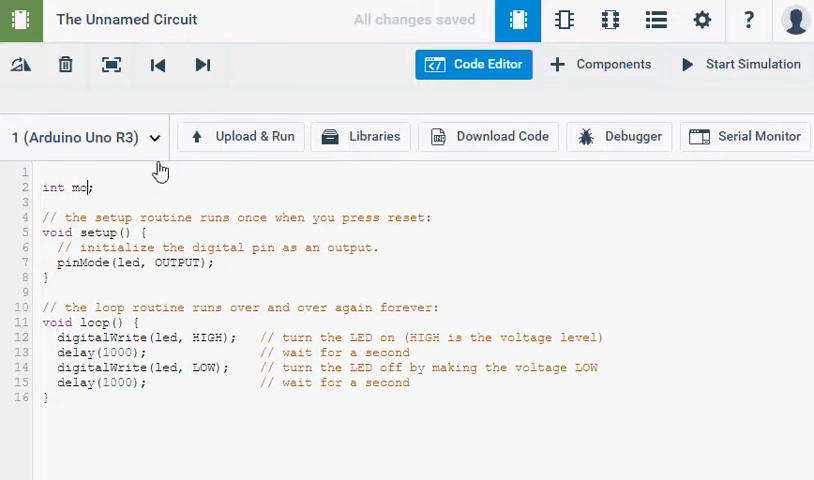
{"action": "type", "text": "tor"}
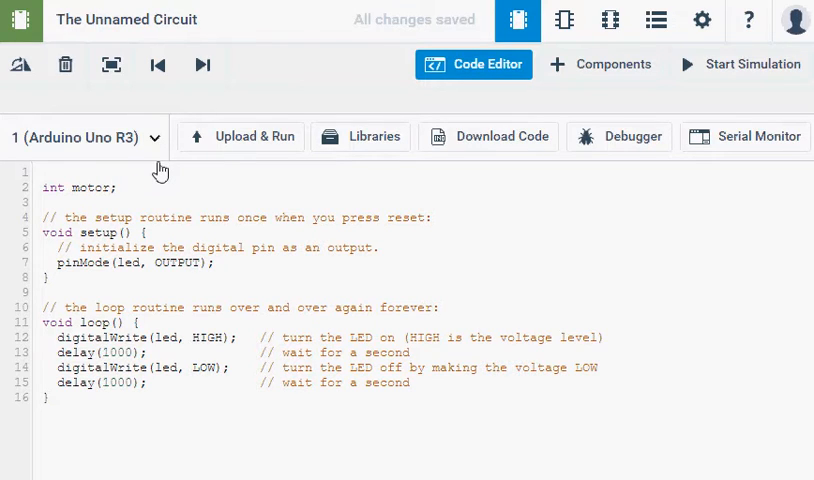
{"action": "type", "text": "Pin1 ="}
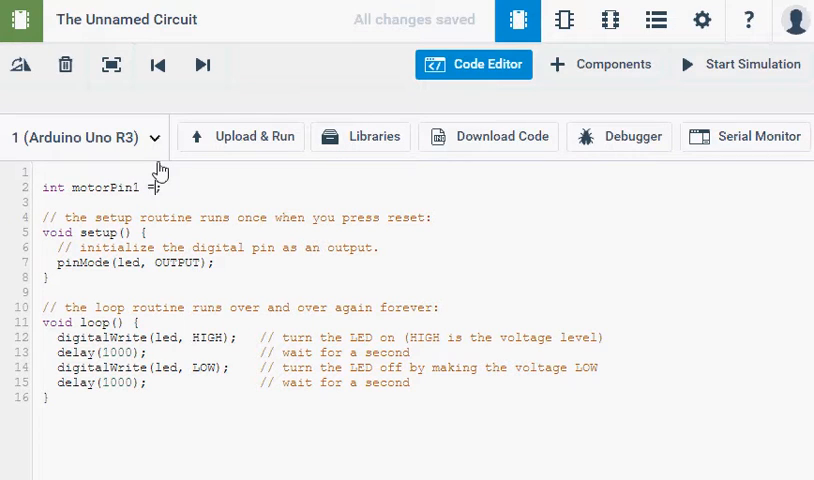
{"action": "type", "text": "11"}
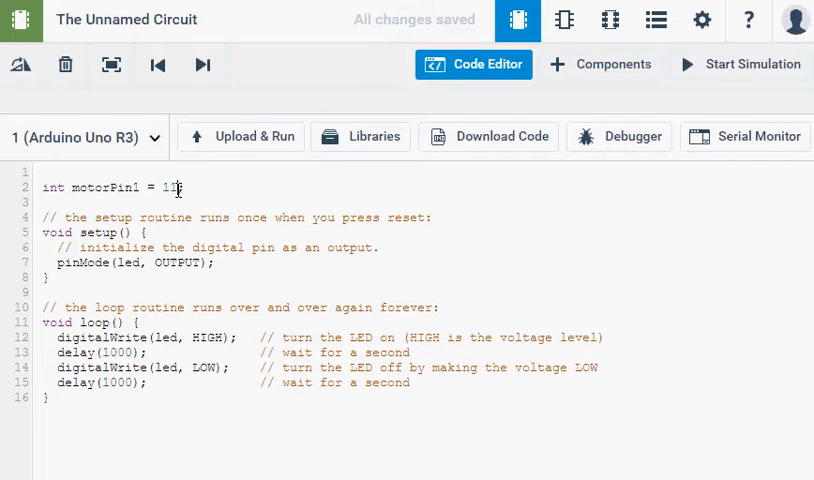
Copy the line three times as motorPin2 = 10, motorPin3 = 9 and motorPin4 = 8.
{"action": "triple_click", "coordinate": [110, 188]}
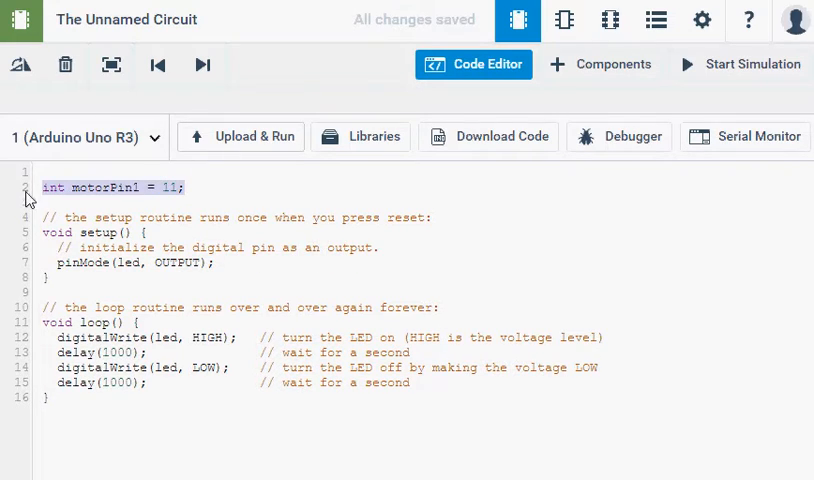
{"action": "left_click", "coordinate": [184, 188]}
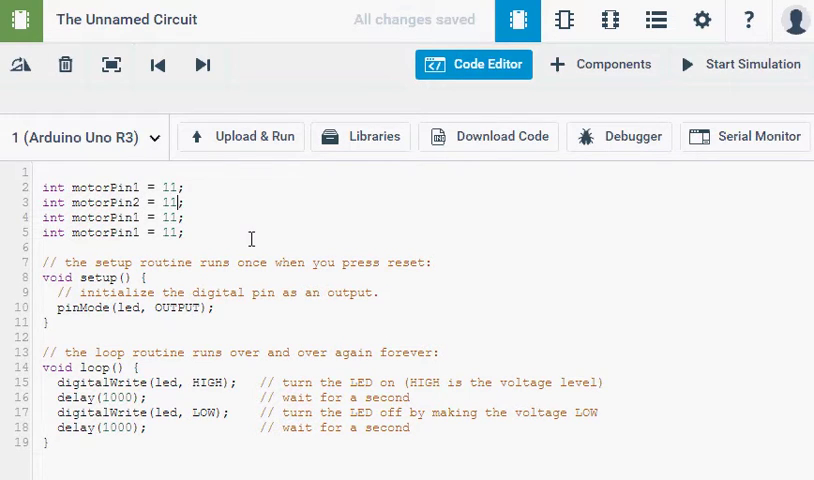
{"action": "type", "text": "0"}
{"action": "left_click", "coordinate": [114, 216]}
{"action": "type", "text": "3"}
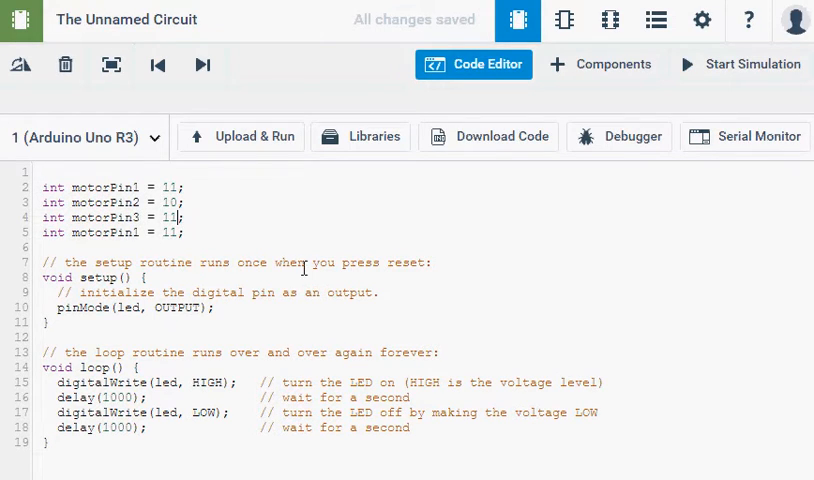
{"action": "type", "text": "9"}
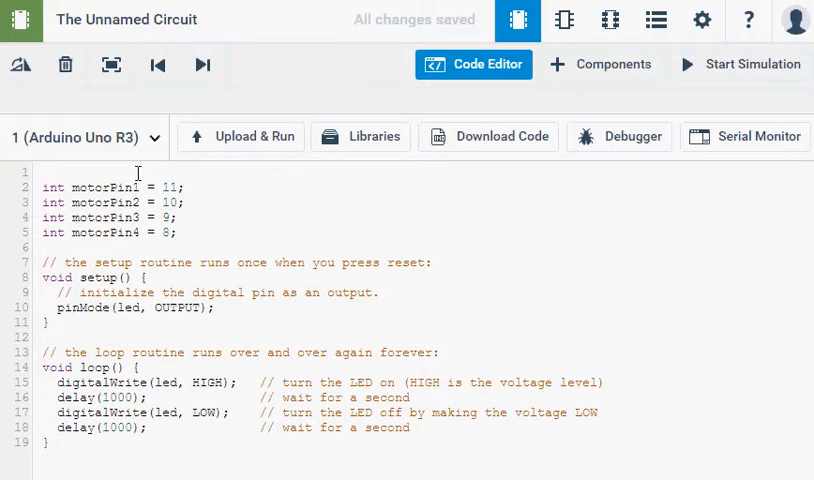
{"action": "mouse_move", "coordinate": [148, 196]}
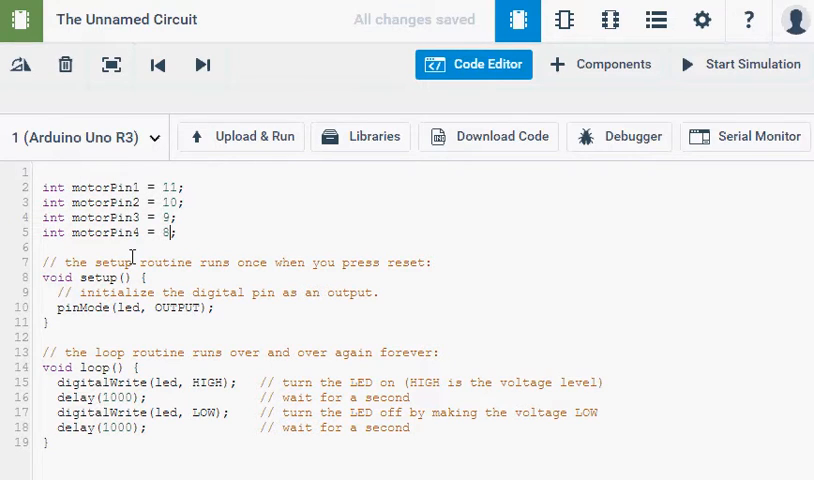
Comment motorPin1 and motorPin2 as Pin 1 and Pin 2 of the first motor.
{"action": "left_click", "coordinate": [180, 188]}
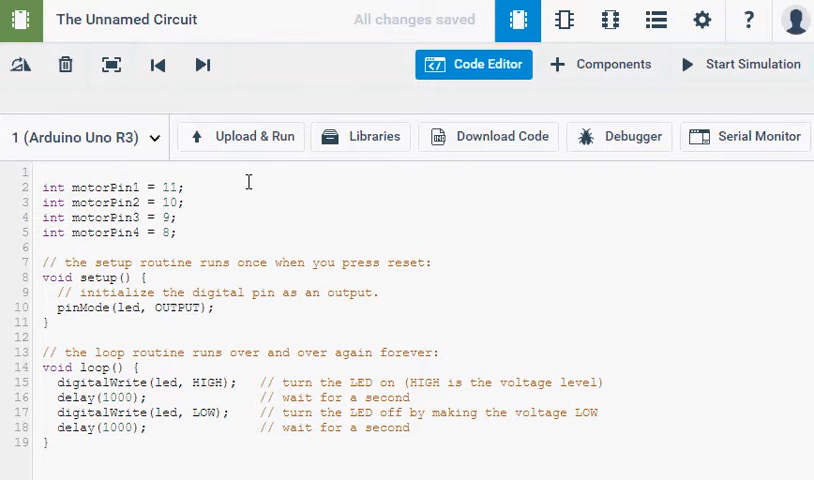
{"action": "type", "text": "//"}
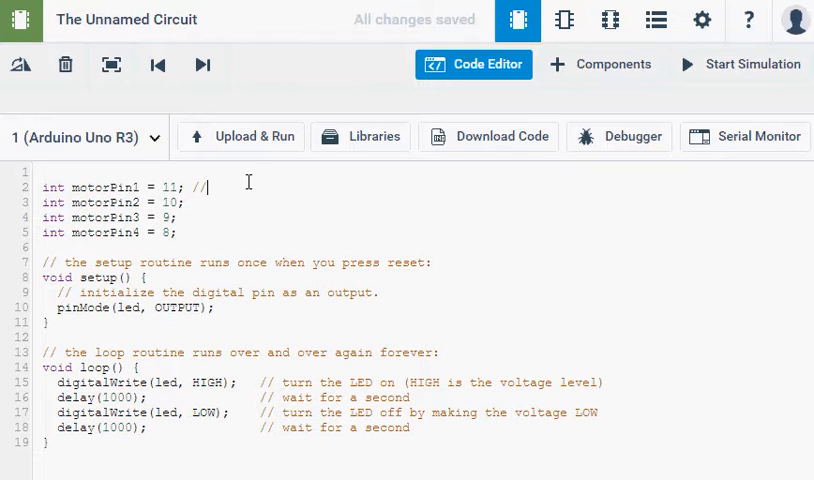
{"action": "type", "text": "Pin 1 of the first motor"}
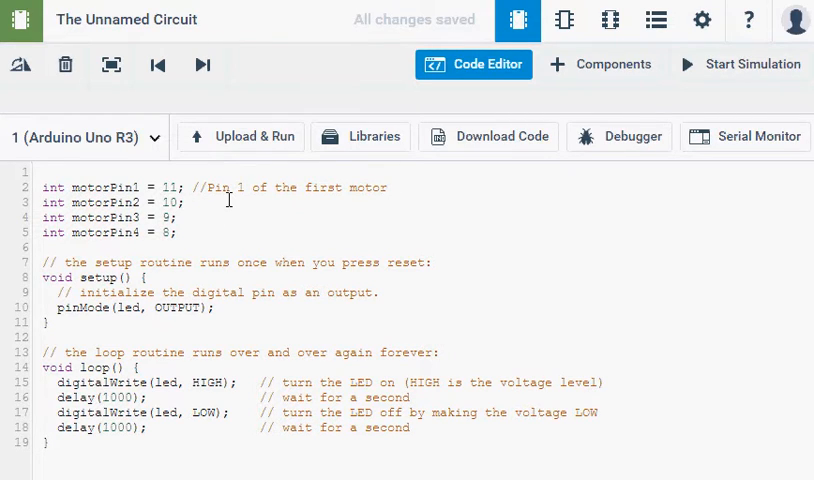
{"action": "type", "text": "//Pin 2"}
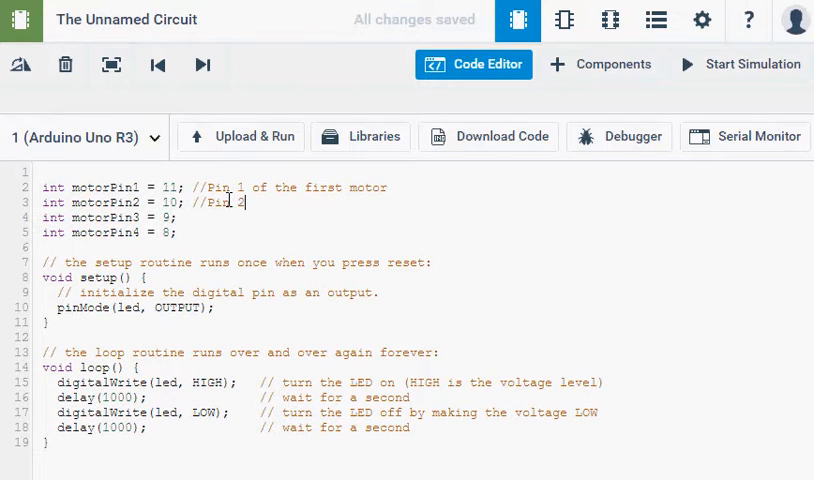
{"action": "type", "text": "of the"}
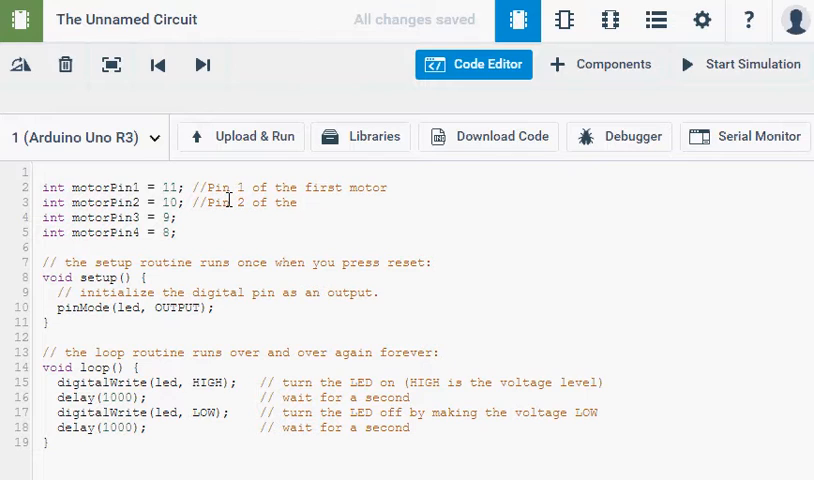
{"action": "type", "text": "first"}
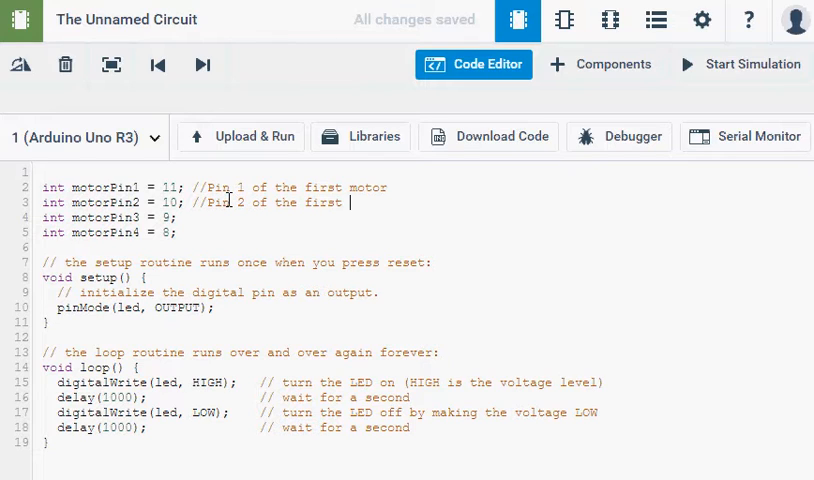
{"action": "type", "text": "mo"}
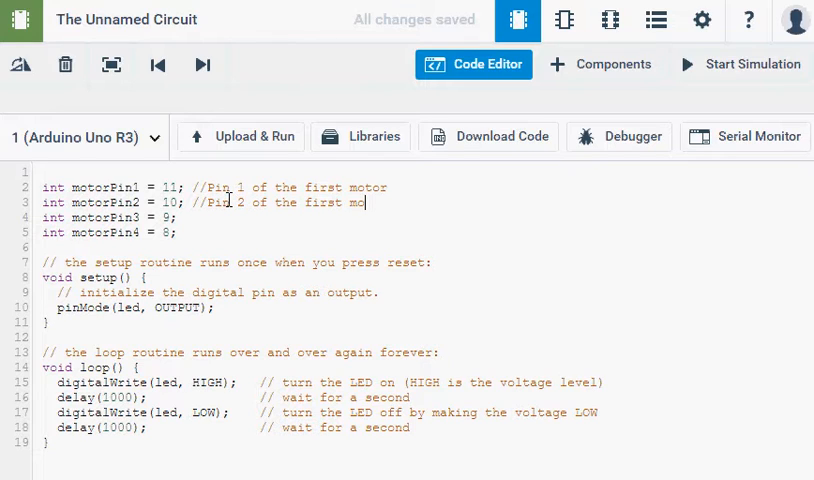
{"action": "type", "text": "tor"}
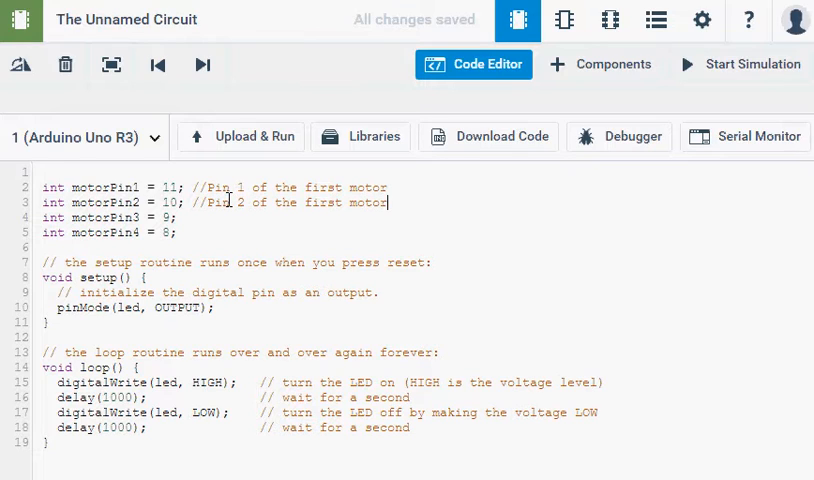
Comment motorPin3 and motorPin4 as Pin 1 and Pin 2 of the second motor.
{"action": "left_click", "coordinate": [176, 216]}
{"action": "type", "text": " //"}
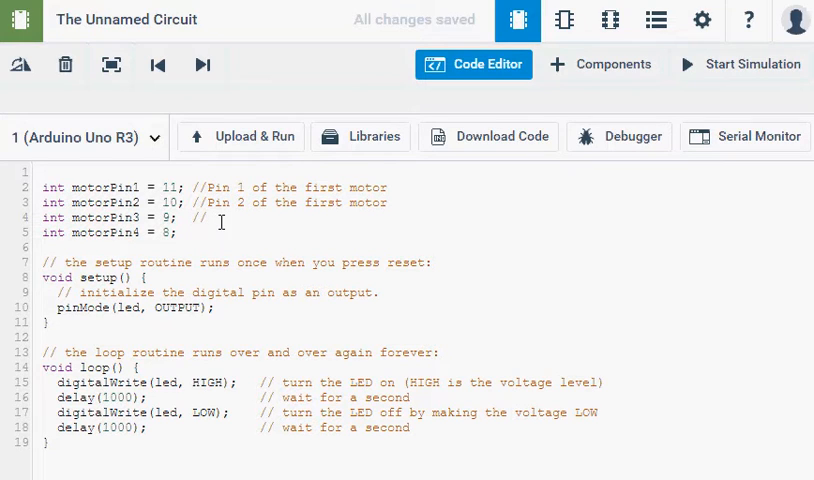
{"action": "type", "text": "Pin 1 of the second"}
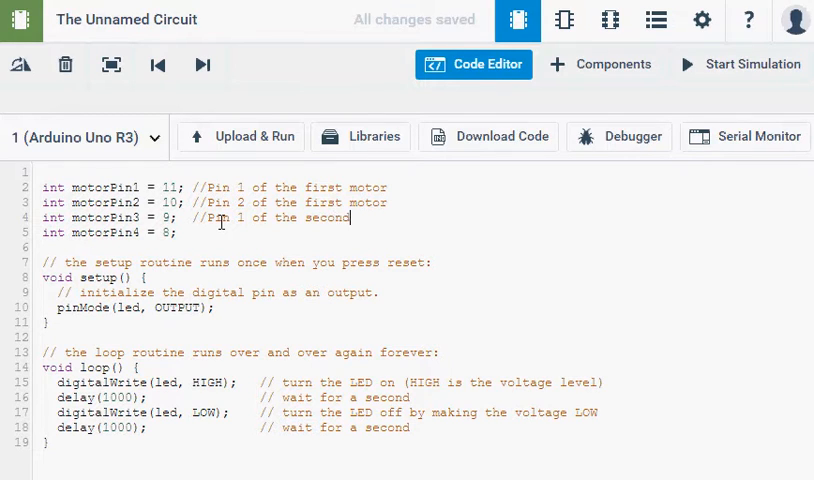
{"action": "type", "text": "Motor"}
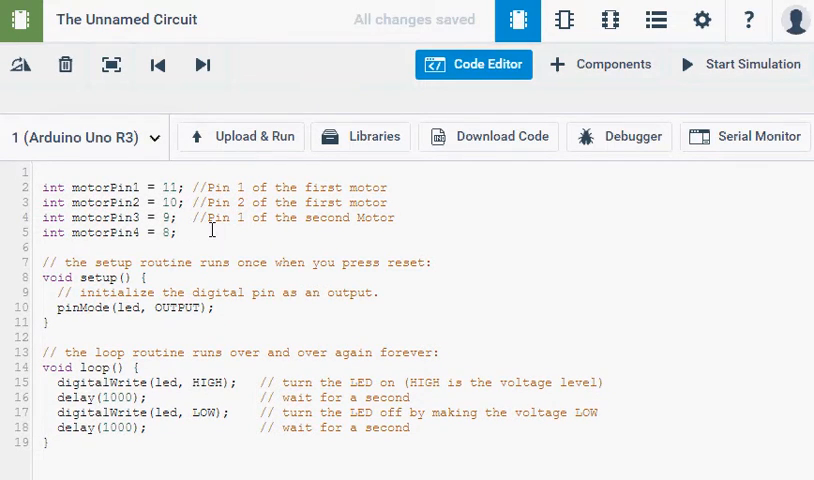
{"action": "type", "text": "//"}
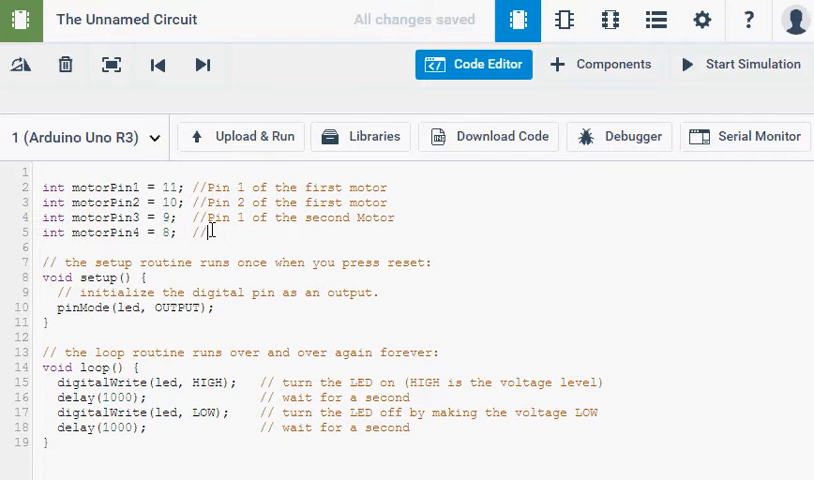
{"action": "type", "text": "Pin 2 of the seco"}
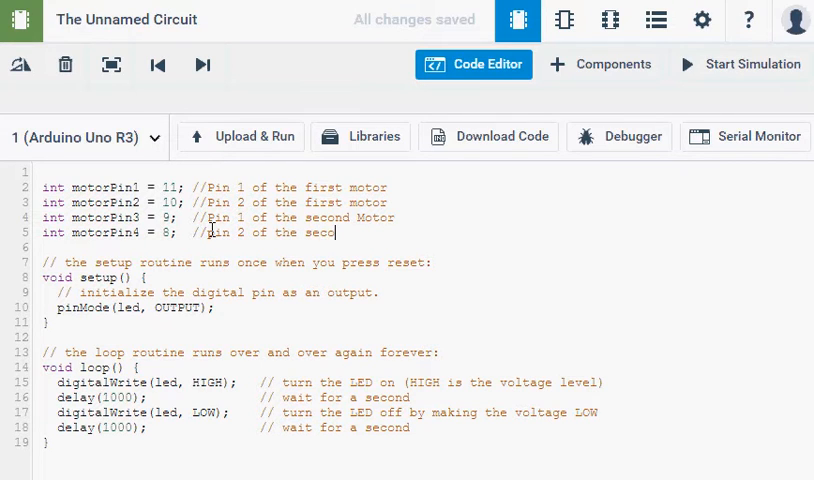
{"action": "type", "text": "nd motor"}
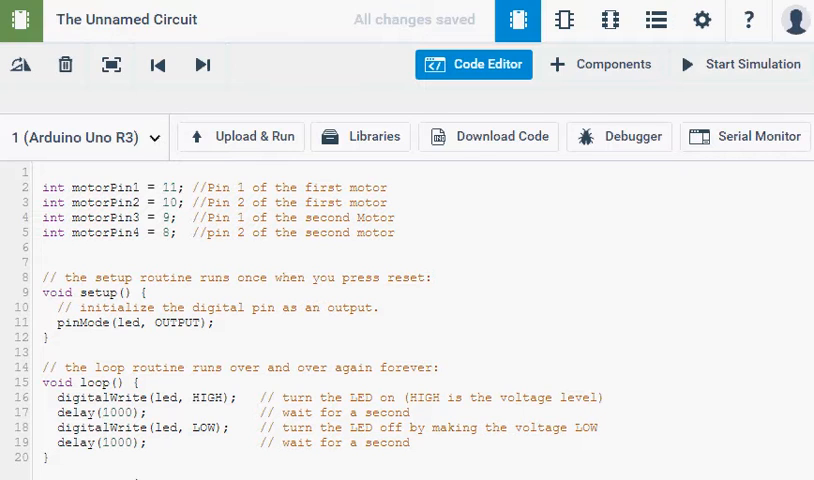
Duplicate the pinMode(led, OUTPUT); line so setup has four pinMode calls.
{"action": "left_click", "coordinate": [48, 262]}
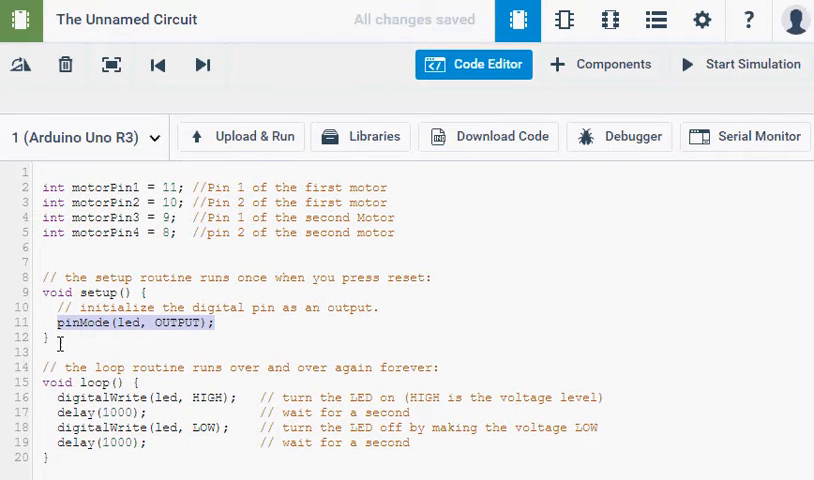
{"action": "left_click", "coordinate": [224, 322]}
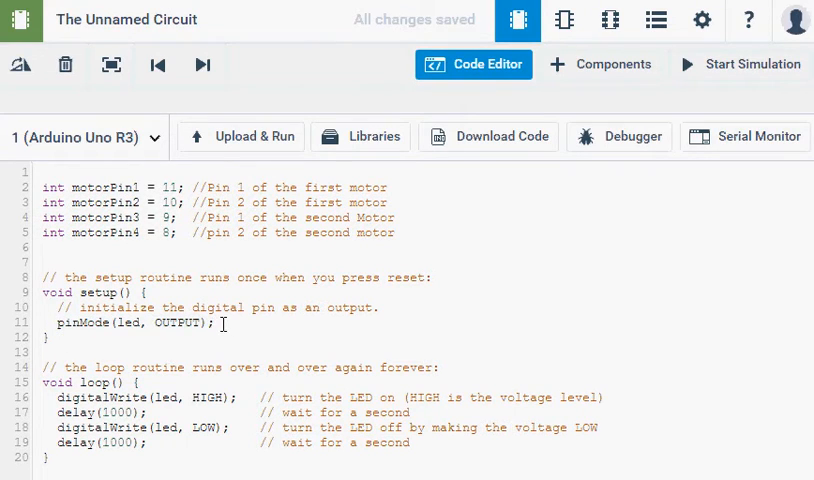
{"action": "type", "text": "pinMode(led, OUTPUT);"}
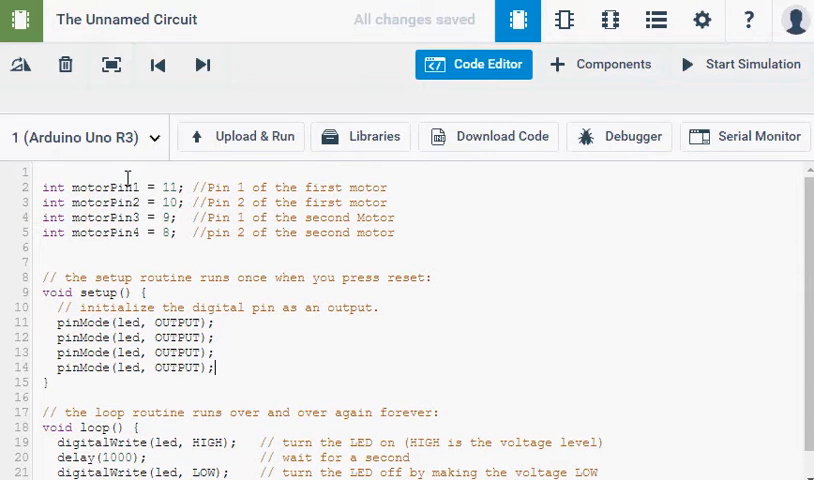
Replace led with motorPin1 through motorPin4 in the four pinMode lines.
{"action": "double_click", "coordinate": [106, 188]}
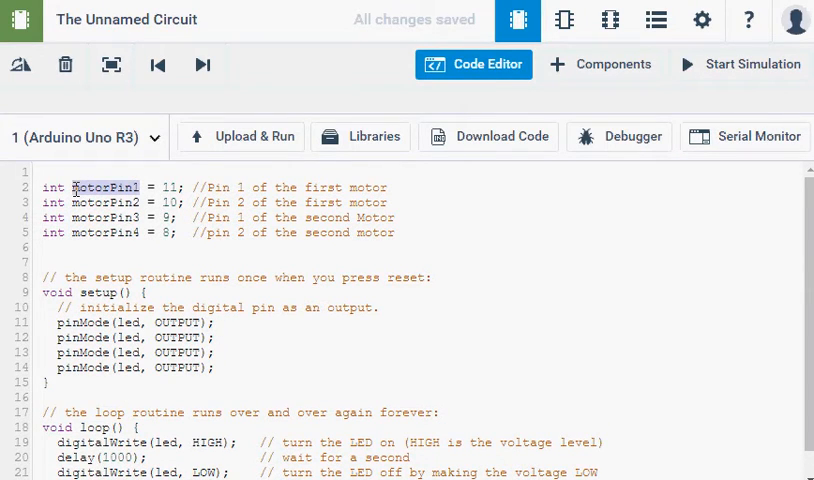
{"action": "double_click", "coordinate": [128, 322]}
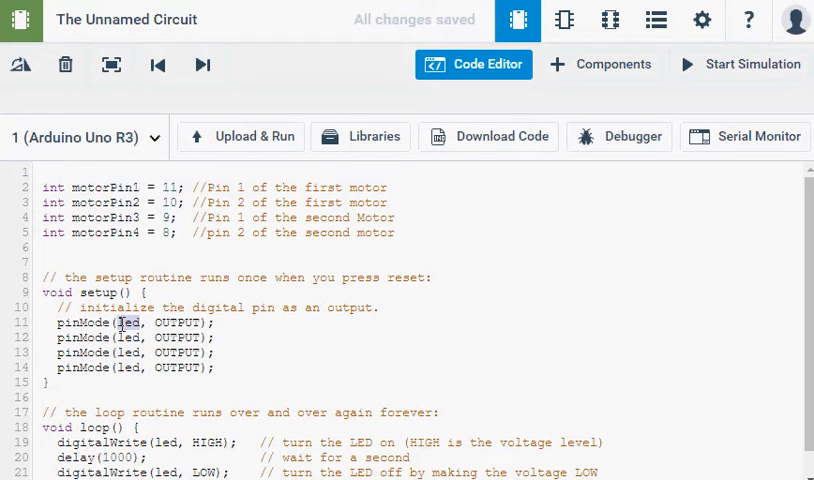
{"action": "type", "text": "motorPin1"}
{"action": "left_click", "coordinate": [150, 336]}
{"action": "type", "text": "motorPin2"}
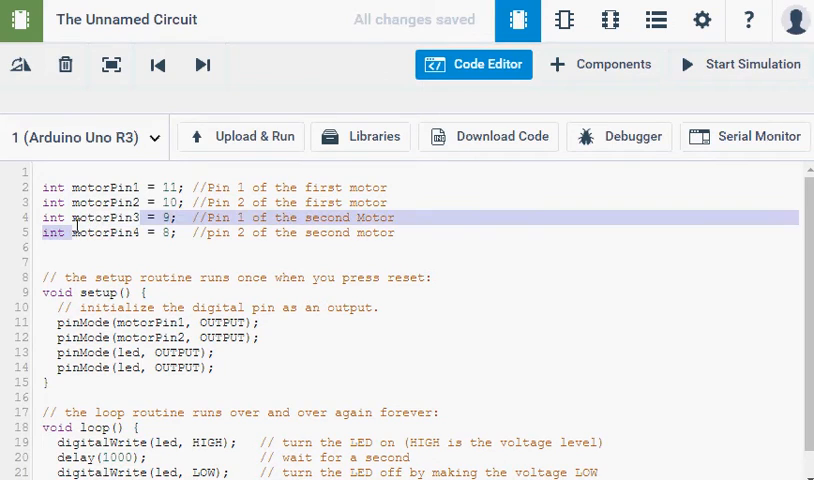
{"action": "double_click", "coordinate": [106, 216]}
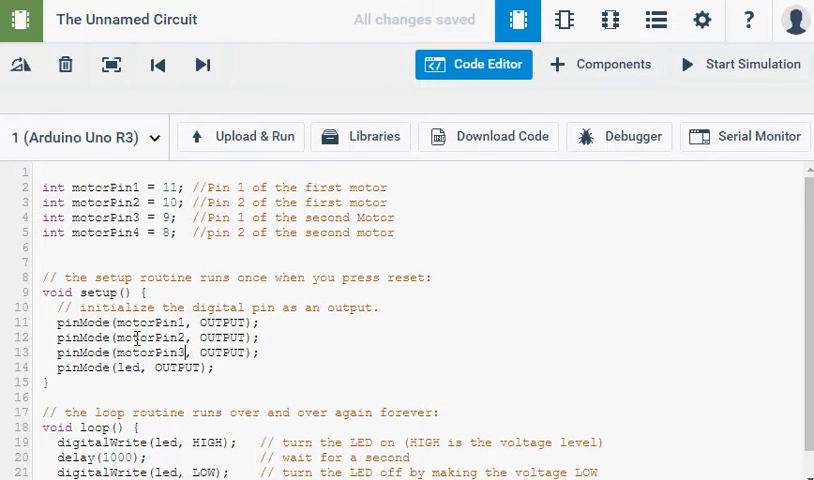
{"action": "double_click", "coordinate": [102, 232]}
{"action": "type", "text": "motorPin4"}
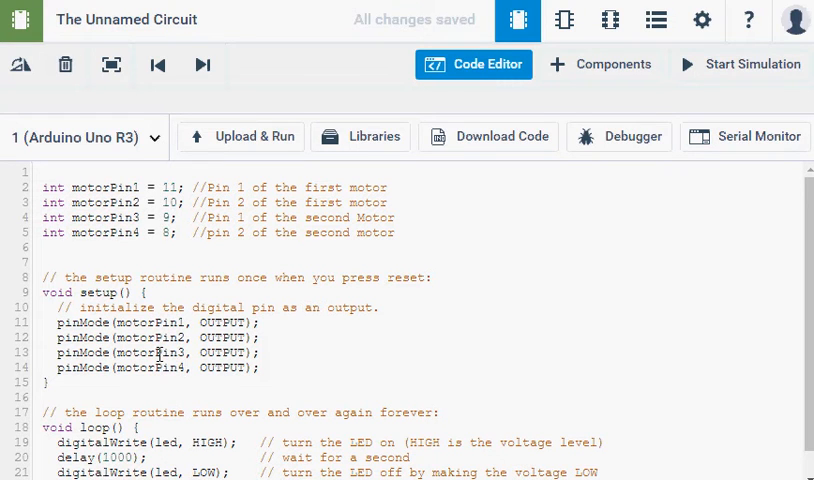
{"action": "scroll", "scroll_direction": "down", "scroll_amount": 3}
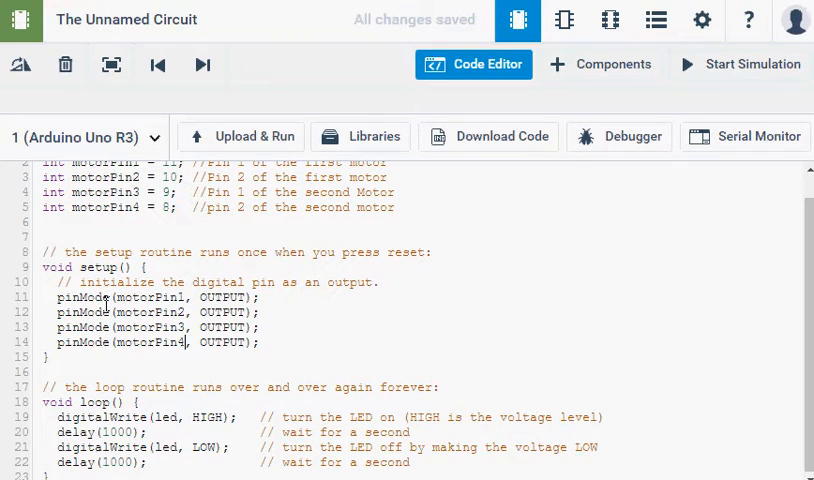
{"action": "mouse_move", "coordinate": [124, 282]}
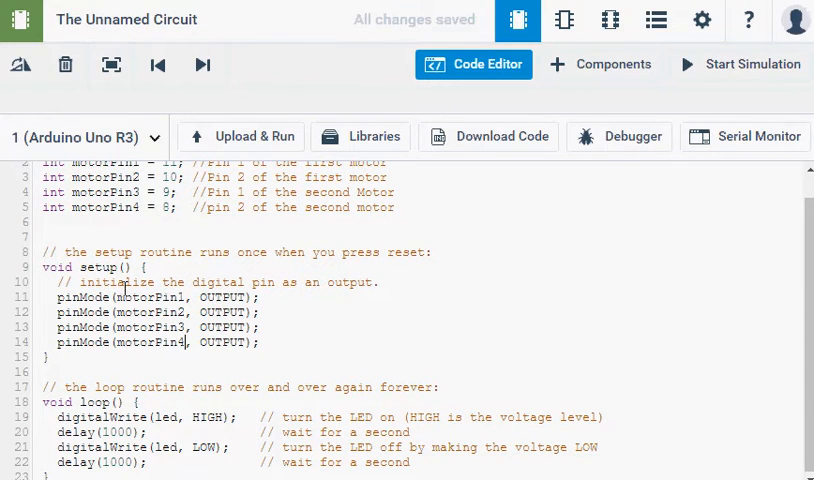
{"action": "mouse_move", "coordinate": [78, 328]}
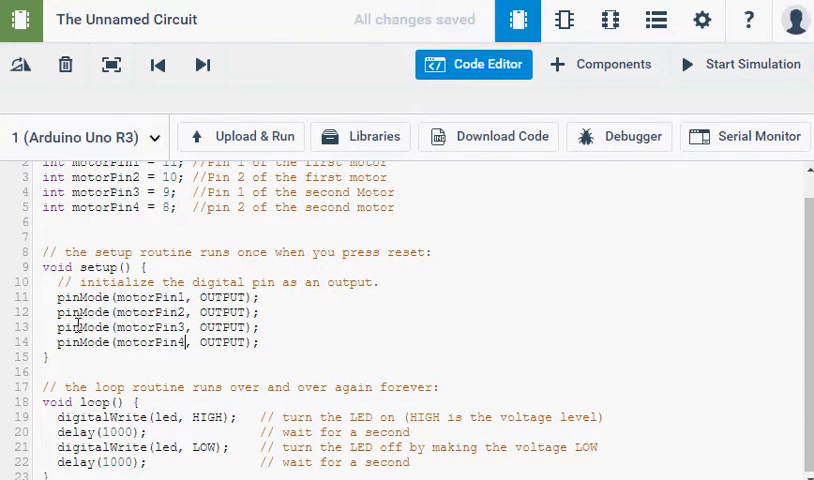
{"action": "mouse_move", "coordinate": [96, 368]}
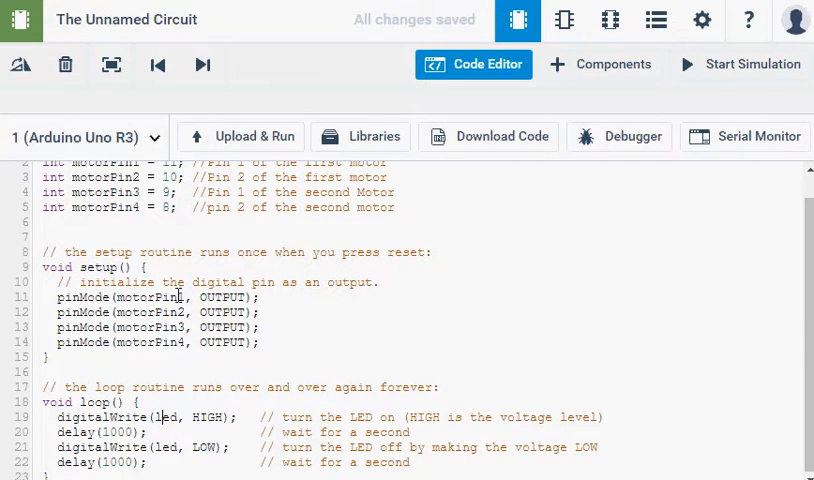
Make the loop start with digitalWrite(motorPin1, HIGH) and digitalWrite(motorPin2, LOW).
{"action": "double_click", "coordinate": [152, 296]}
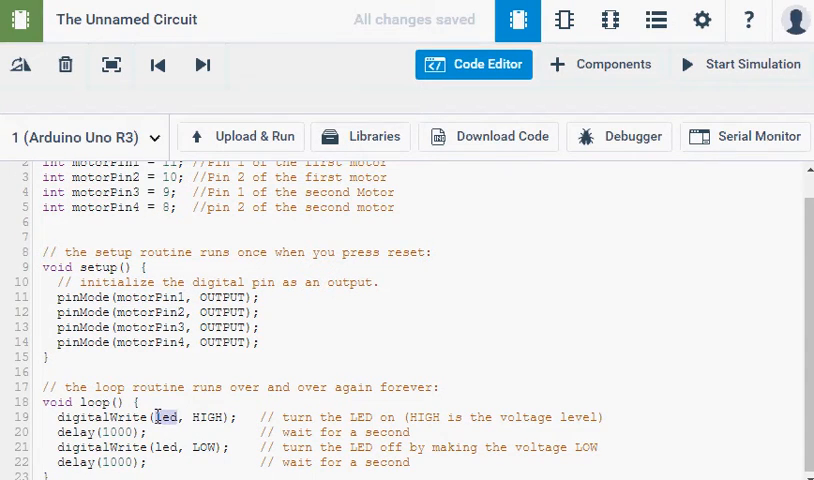
{"action": "type", "text": "motorPin1"}
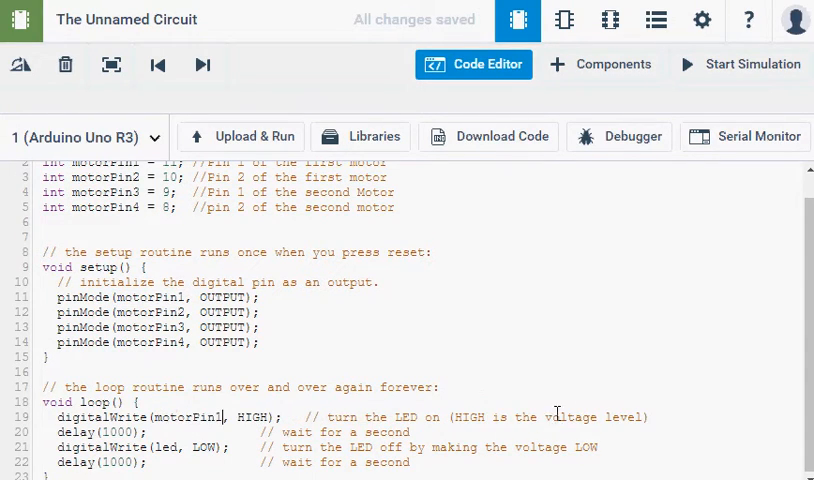
{"action": "key", "text": "Enter"}
{"action": "type", "text": "digitalWrite(motorPin2, LOW);"}
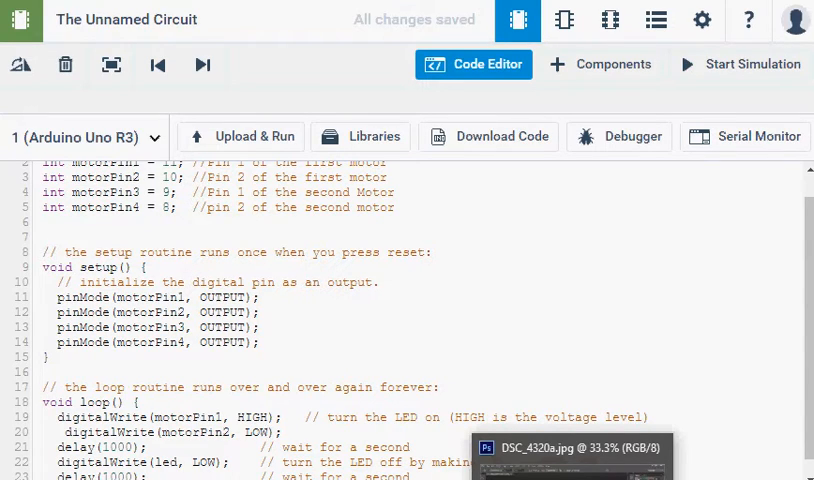
{"action": "left_click", "coordinate": [248, 416]}
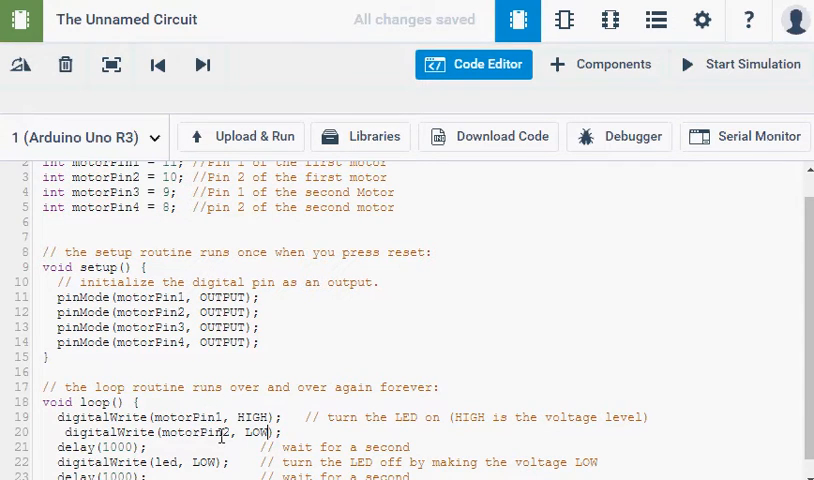
{"action": "mouse_move", "coordinate": [316, 416]}
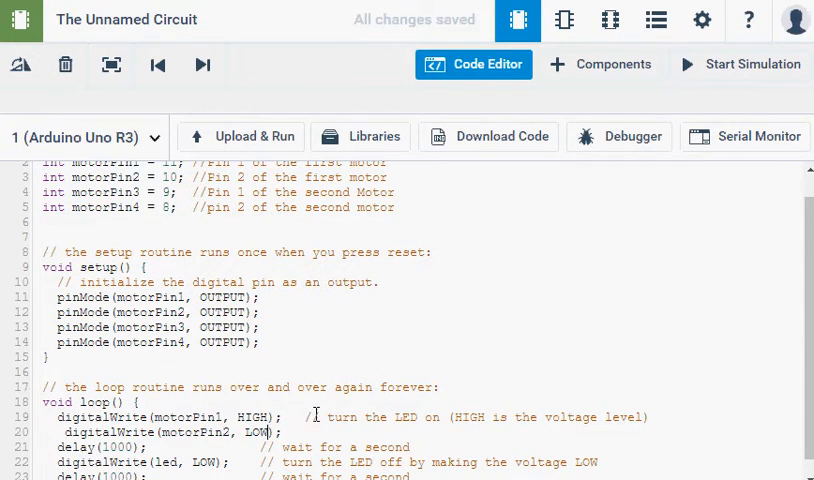
Replace the old LED comment on the motorPin1 write with one about applying current to the motor.
{"action": "left_click_drag", "start_coordinate": [322, 416], "coordinate": [648, 416]}
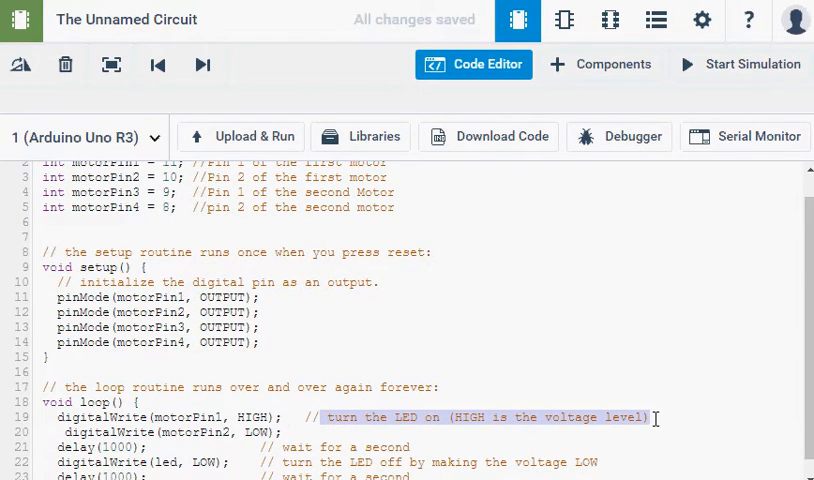
{"action": "key", "text": "Delete"}
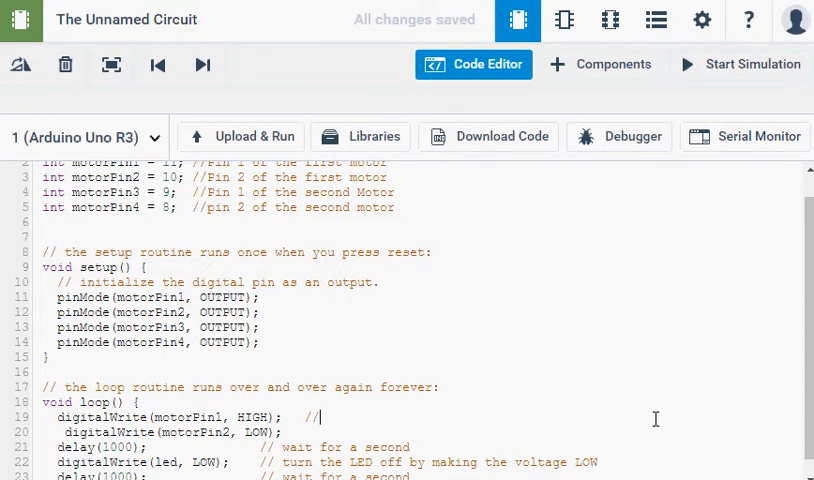
{"action": "type", "text": "Apply"}
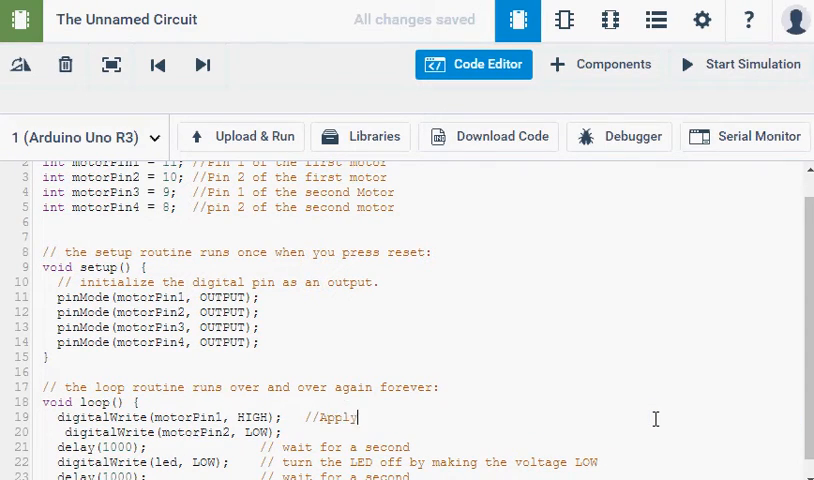
{"action": "type", "text": "ing"}
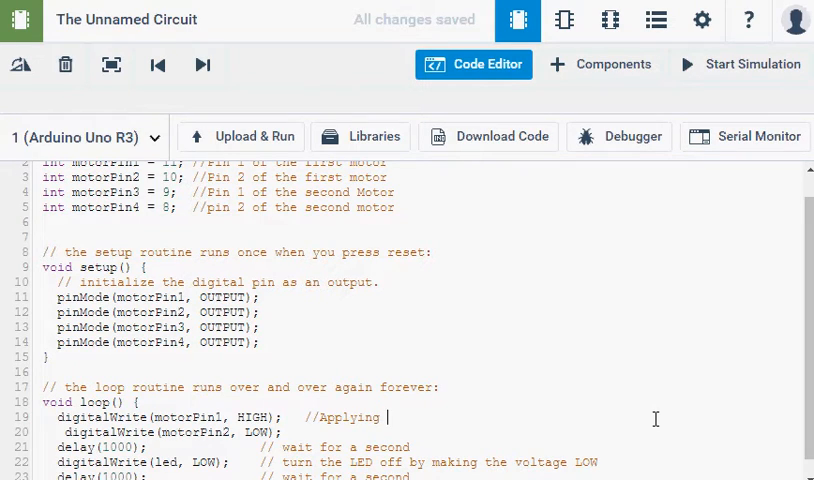
{"action": "type", "text": "ele"}
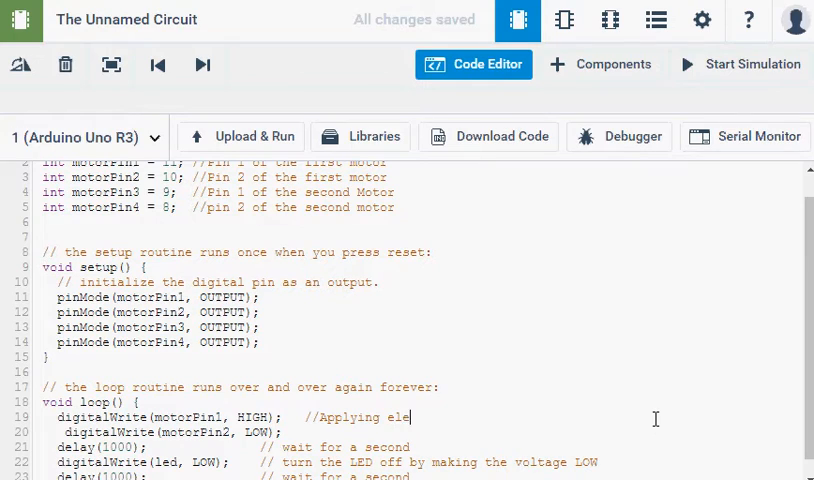
{"action": "type", "text": "t"}
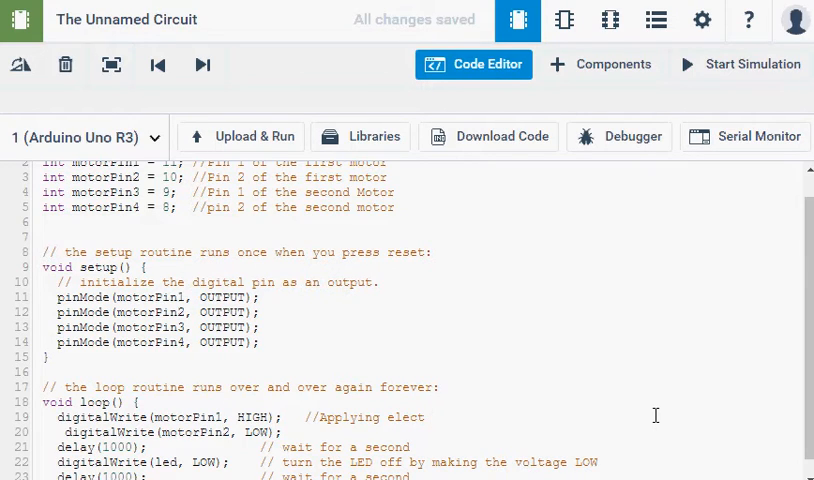
{"action": "type", "text": "to"}
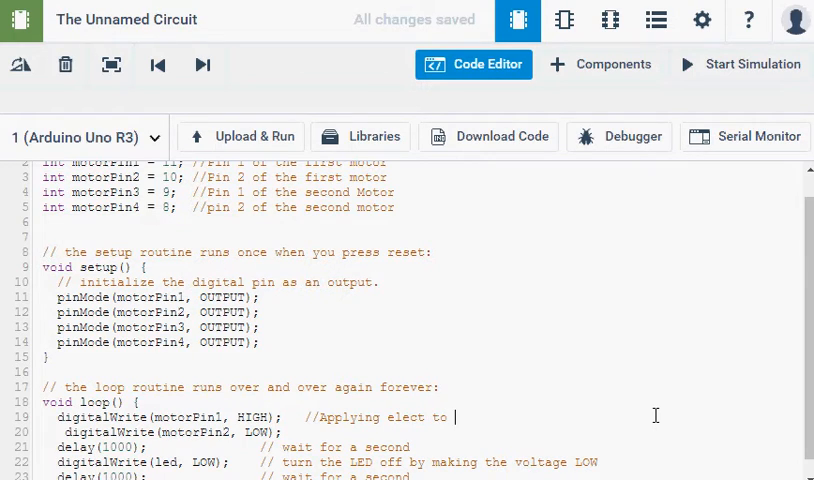
{"action": "type", "text": "motorPin1"}
{"action": "left_click", "coordinate": [172, 432]}
{"action": "type", "text": "  //"}
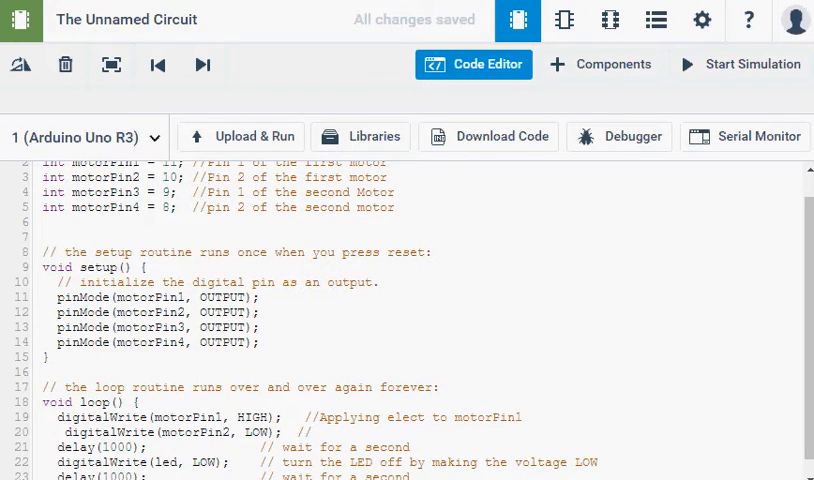
Comment the motorPin2 write as making it ground, leaving the leftover LED lines removed.
{"action": "type", "text": "Making motorPin 2"}
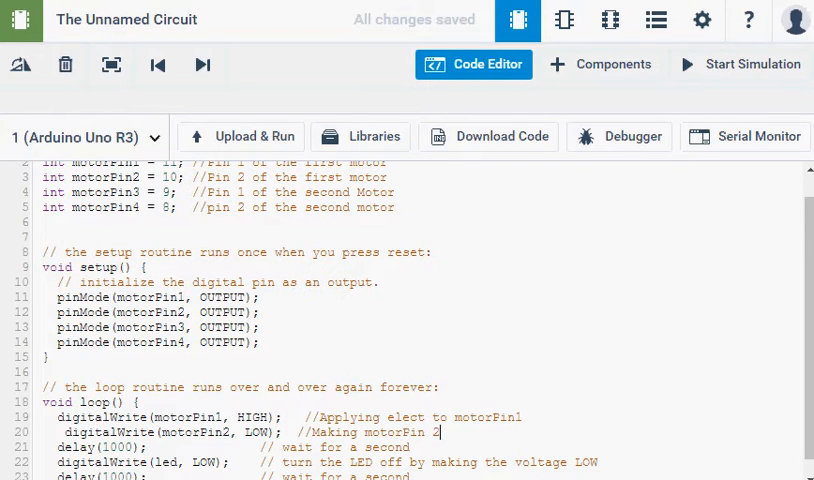
{"action": "type", "text": "Grou"}
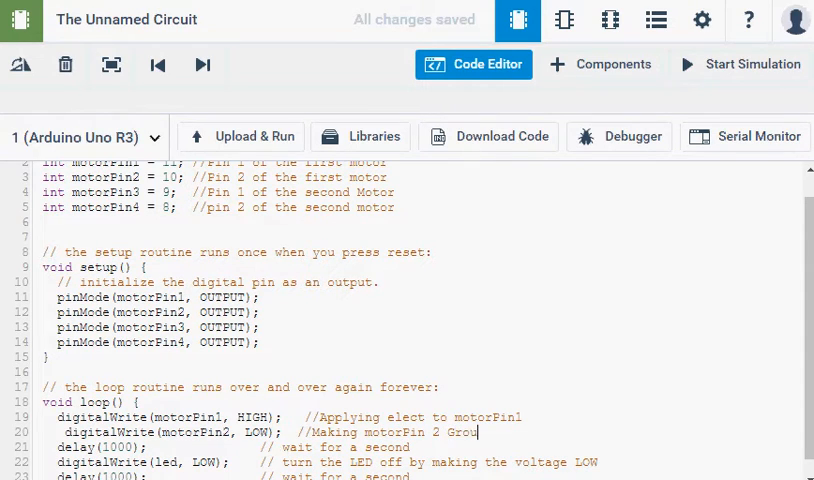
{"action": "type", "text": "nd"}
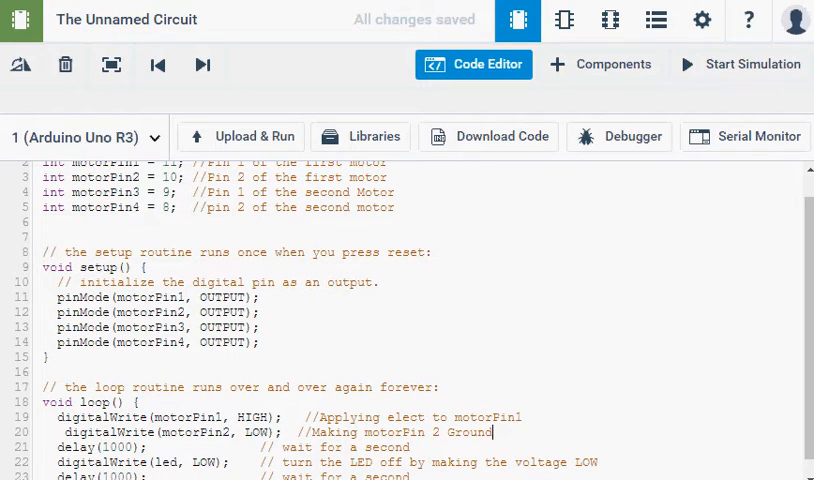
{"action": "key", "text": "Enter"}
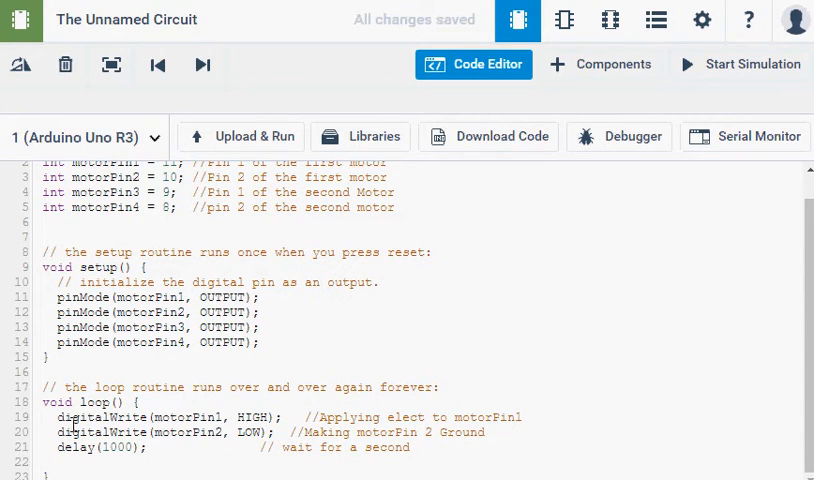
Duplicate the two digitalWrite lines and edit the copies to motorPin3 HIGH and motorPin4 LOW.
{"action": "left_click_drag", "start_coordinate": [68, 416], "coordinate": [480, 432]}
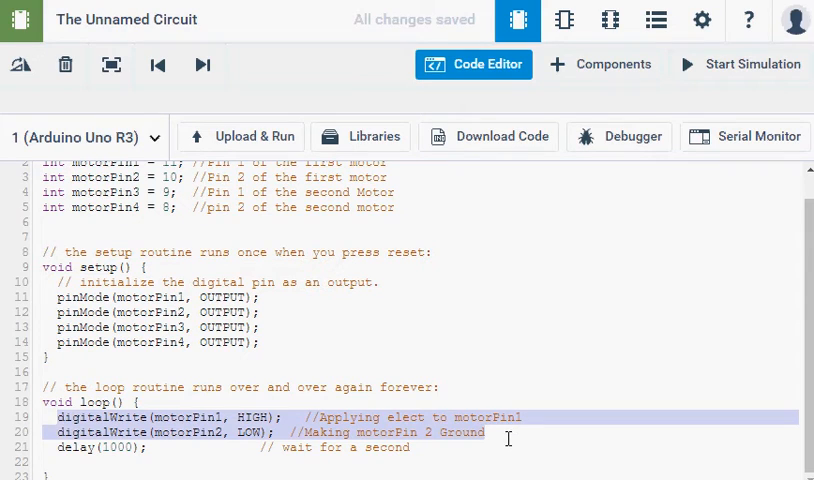
{"action": "key", "text": "Enter"}
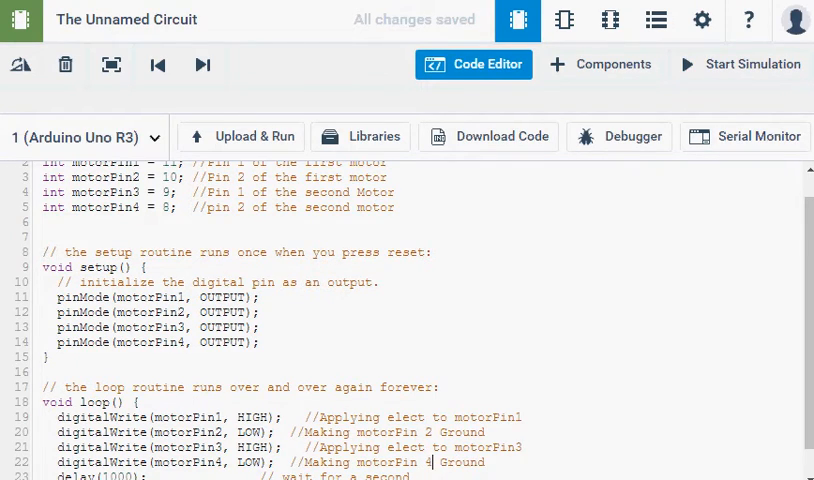
{"action": "scroll", "scroll_direction": "down", "scroll_amount": 3}
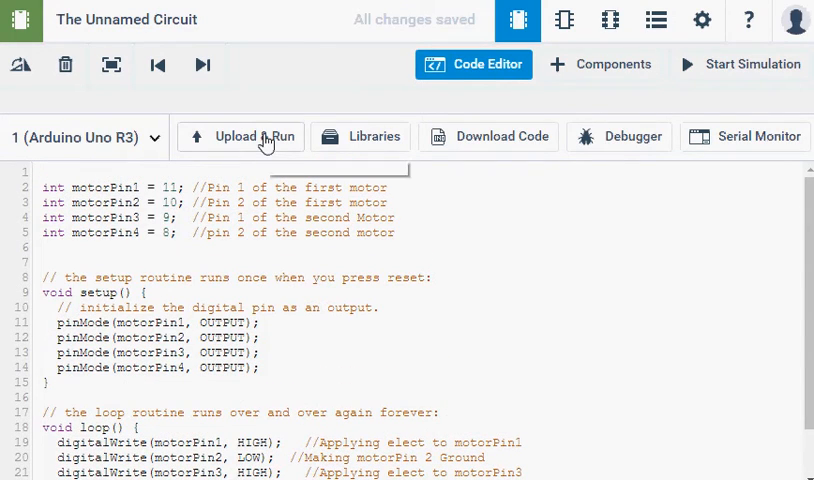
Upload and run the sketch, restarting the simulation until both DC motors spin at -3846 rpm.
{"action": "left_click", "coordinate": [750, 64]}
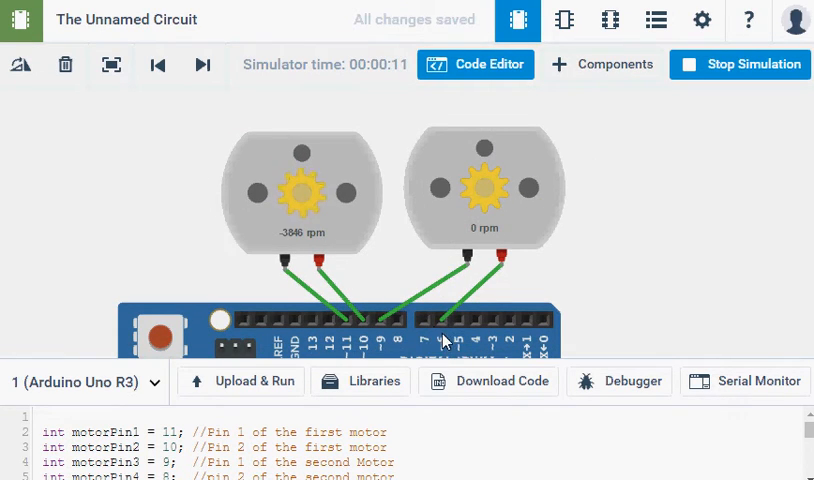
{"action": "left_click", "coordinate": [484, 190]}
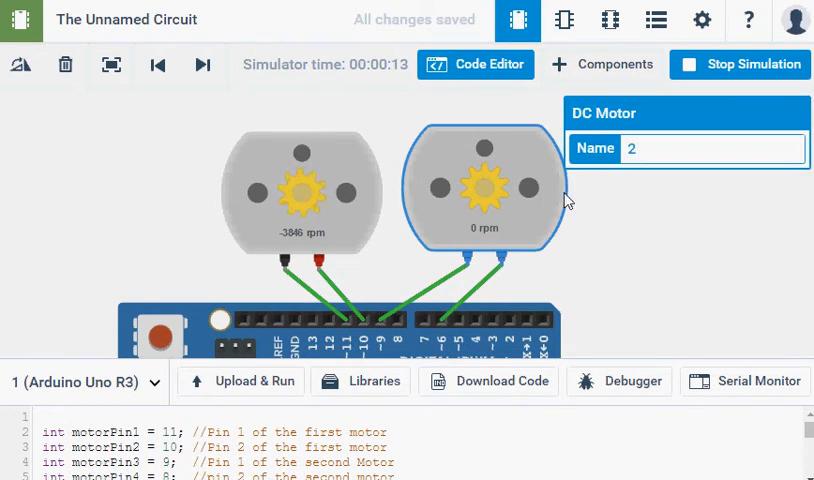
{"action": "left_click", "coordinate": [740, 64]}
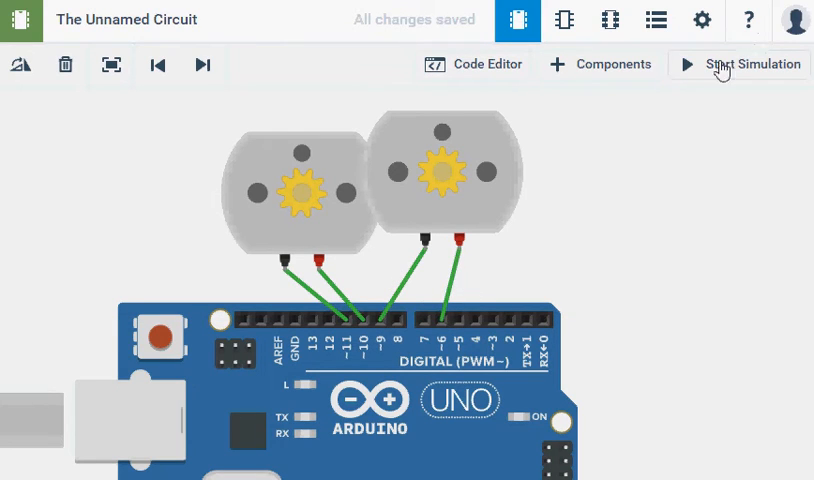
{"action": "left_click", "coordinate": [472, 64]}
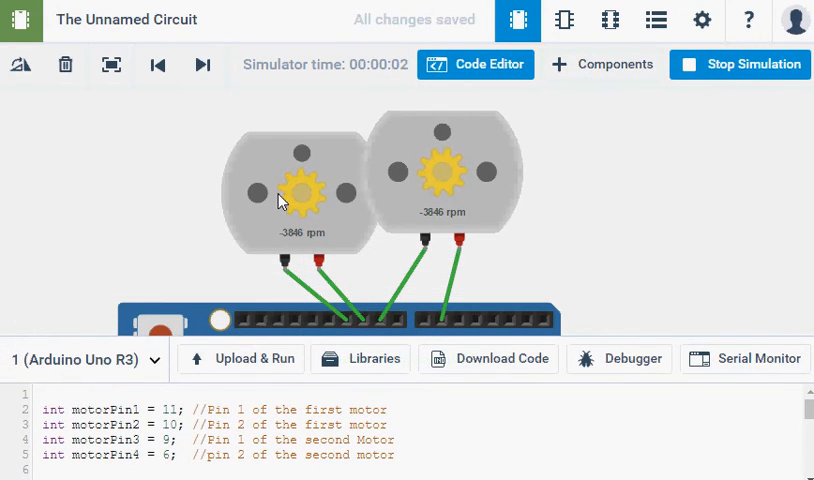
Stop the simulation, bring the Code Editor back into view, and restart it with both motors at -3846 rpm.
{"action": "left_click", "coordinate": [740, 64]}
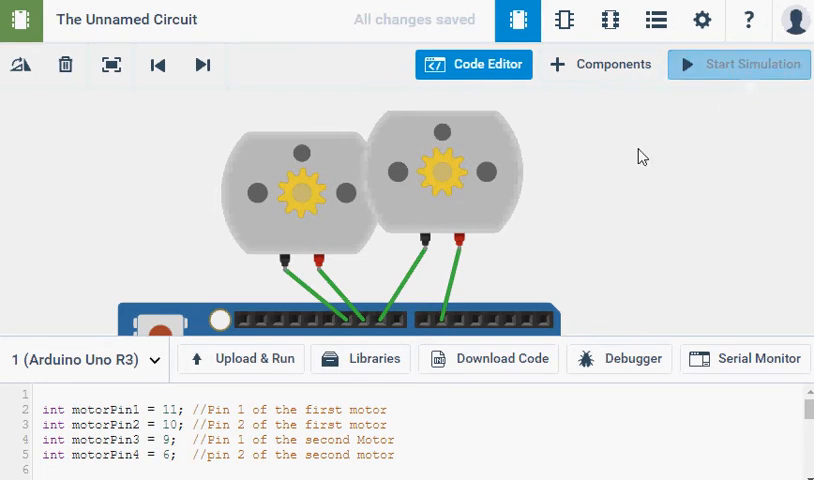
{"action": "left_click", "coordinate": [460, 196]}
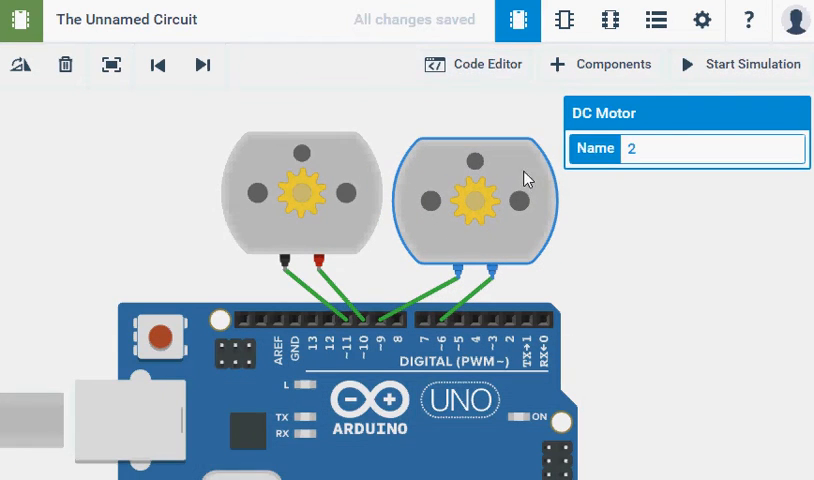
{"action": "mouse_move", "coordinate": [498, 72]}
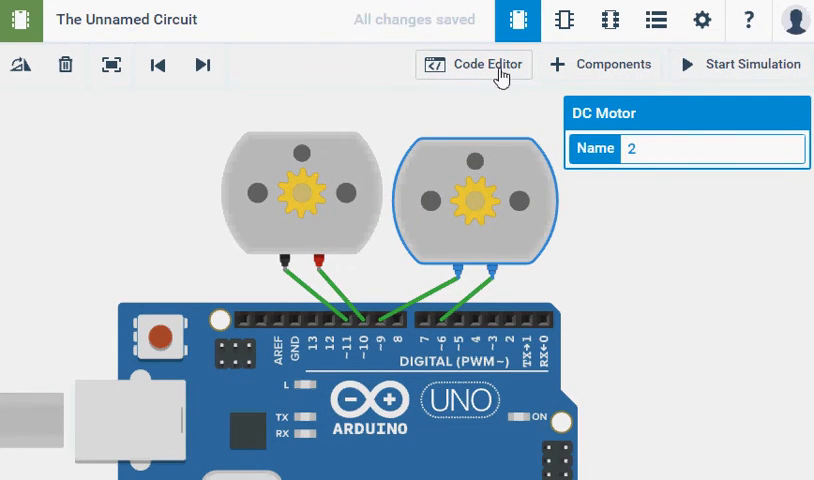
{"action": "left_click", "coordinate": [484, 64]}
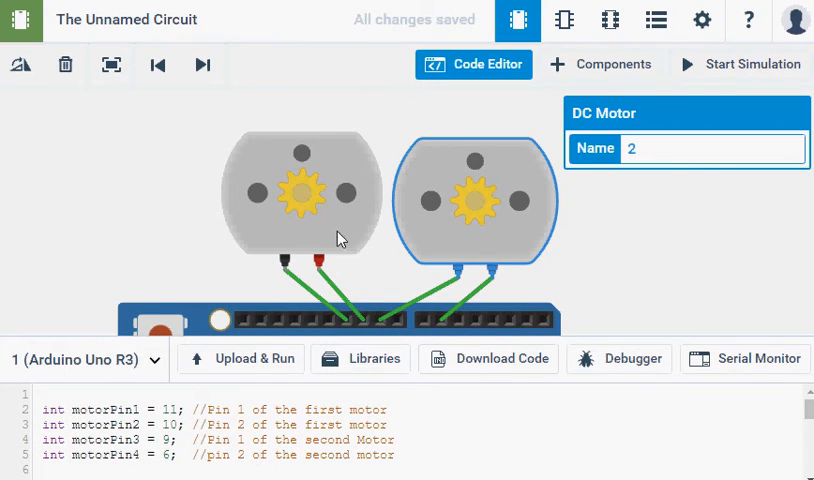
{"action": "left_click", "coordinate": [752, 64]}
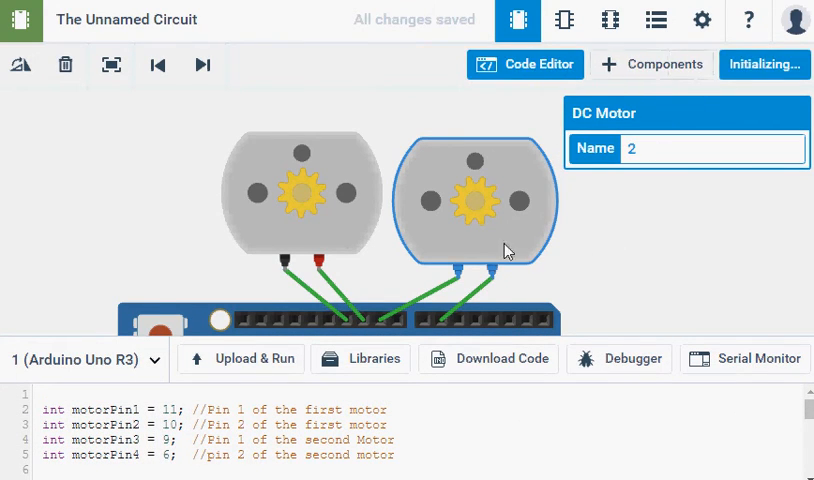
{"action": "left_click", "coordinate": [764, 64]}
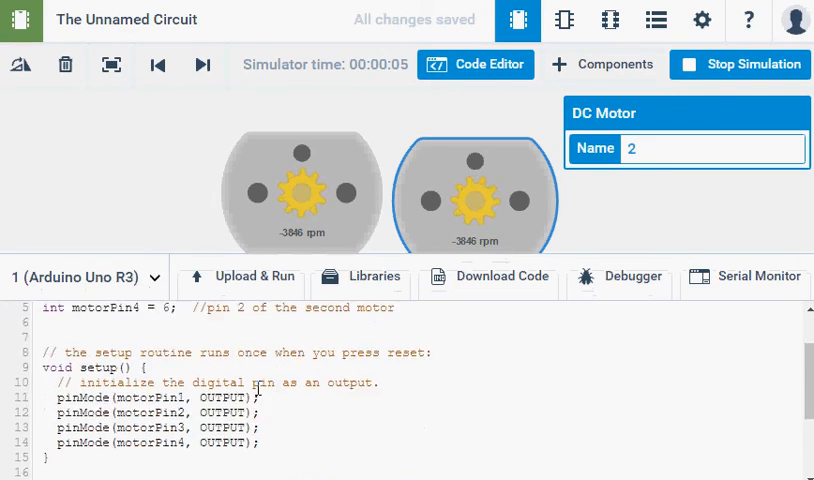
{"action": "scroll", "scroll_direction": "down", "scroll_amount": 3}
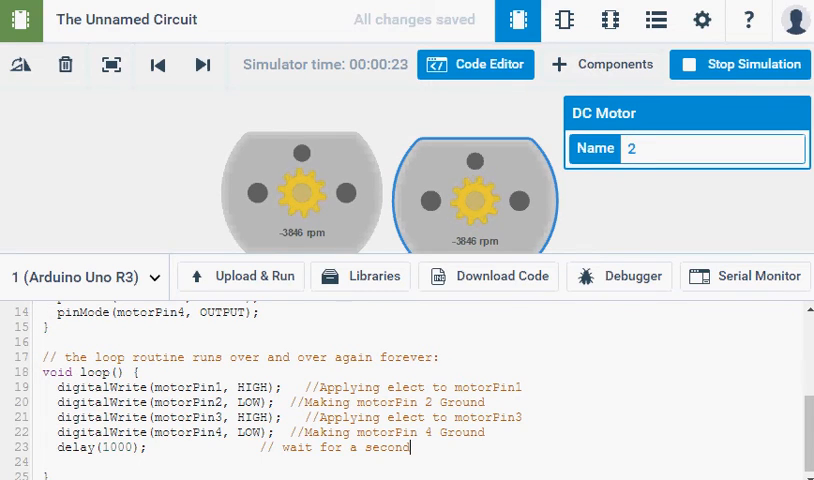
Add a second block writing all four motor pins LOW with //Motor Stop comments, followed by another delay.
{"action": "left_click", "coordinate": [740, 64]}
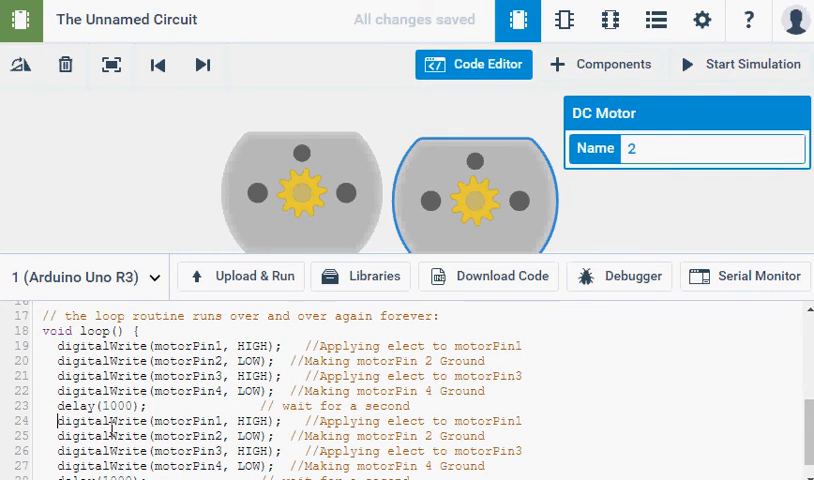
{"action": "double_click", "coordinate": [268, 420]}
{"action": "type", "text": "LOW"}
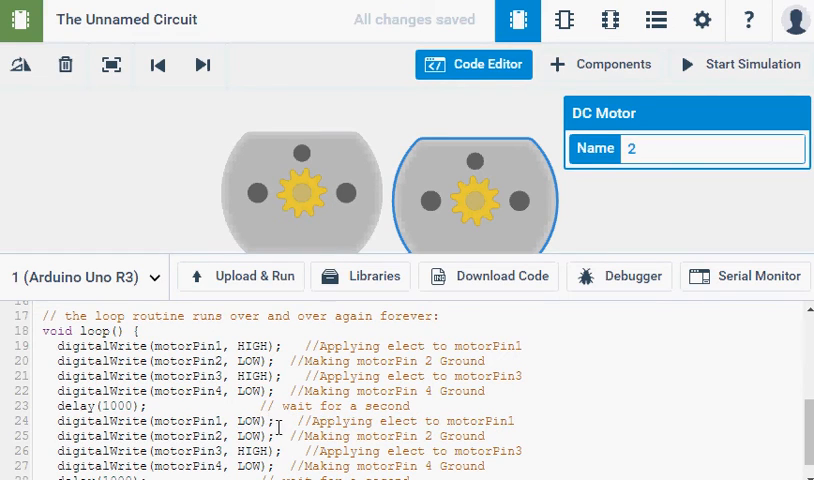
{"action": "double_click", "coordinate": [262, 452]}
{"action": "type", "text": "LOW"}
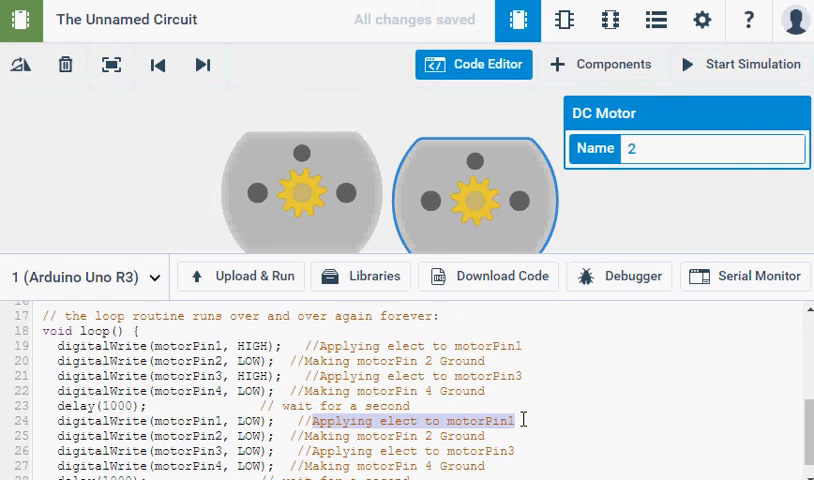
{"action": "type", "text": "Moto"}
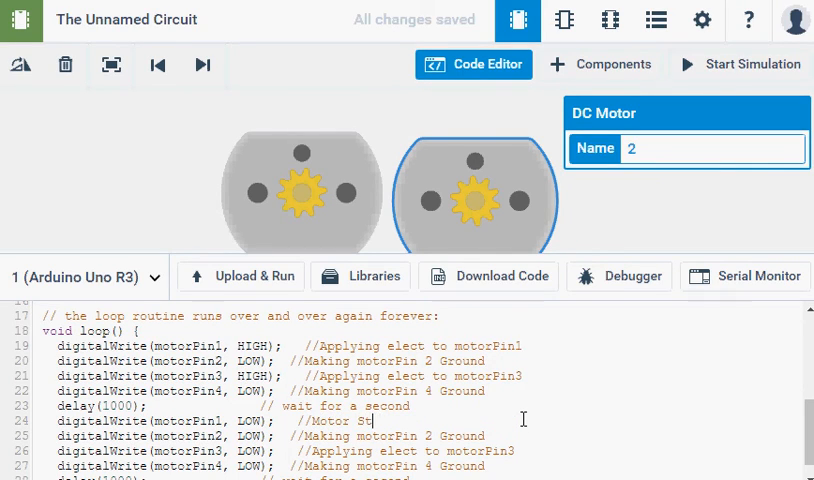
{"action": "type", "text": "op"}
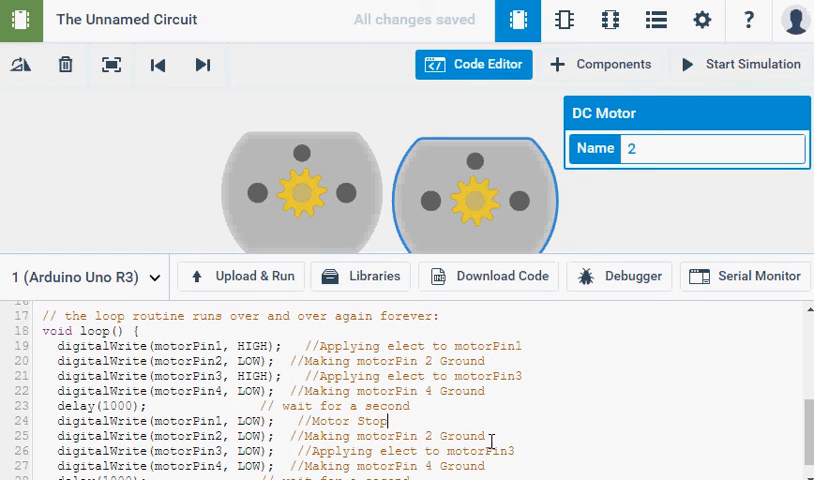
{"action": "double_click", "coordinate": [348, 420]}
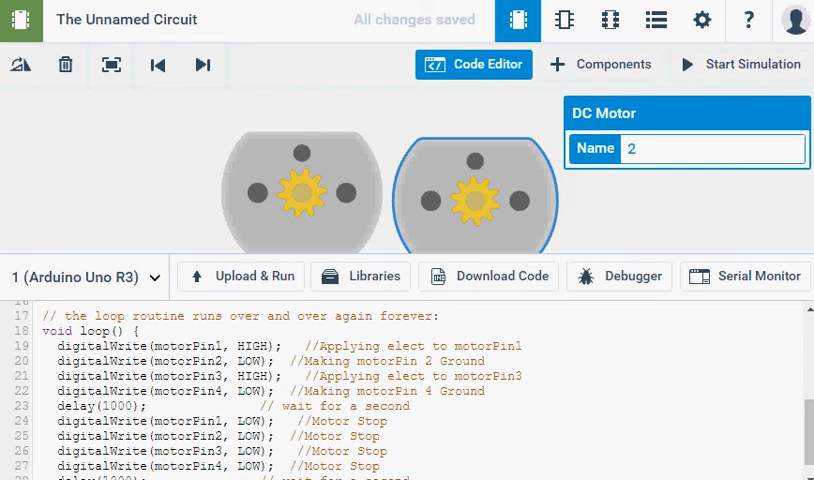
{"action": "scroll", "scroll_direction": "down", "scroll_amount": 3}
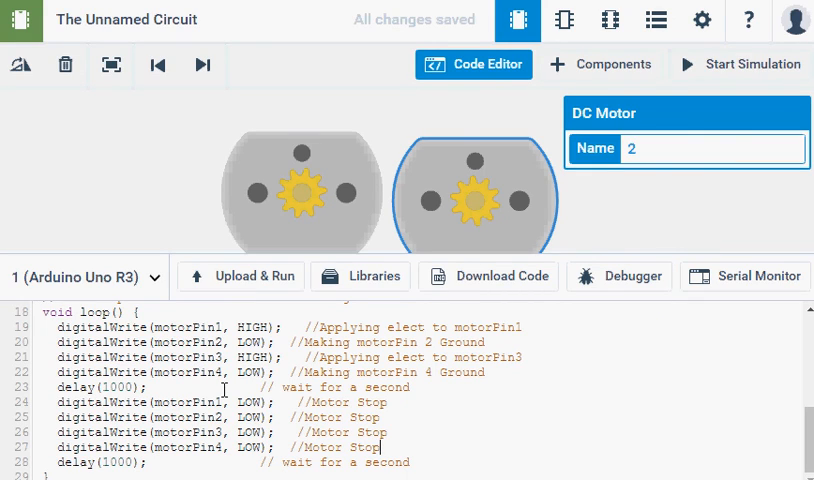
{"action": "mouse_move", "coordinate": [248, 282]}
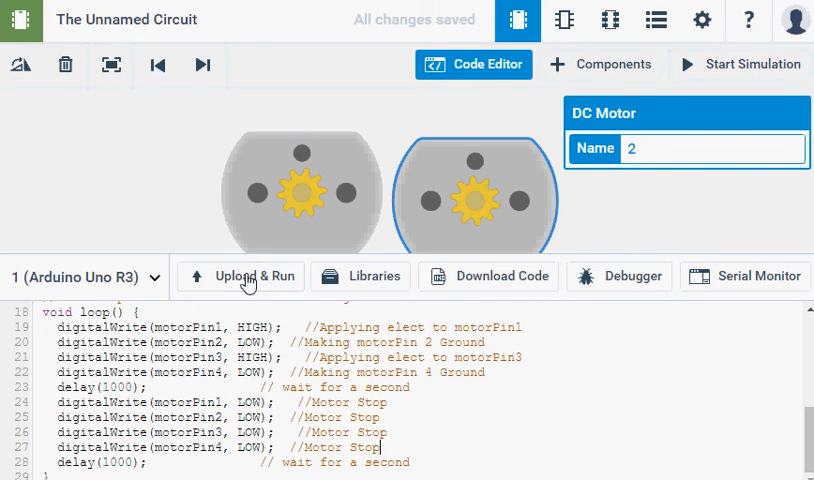
Upload and run the start-stop sketch so the simulation restarts with both motors at 0 rpm.
{"action": "left_click", "coordinate": [252, 276]}
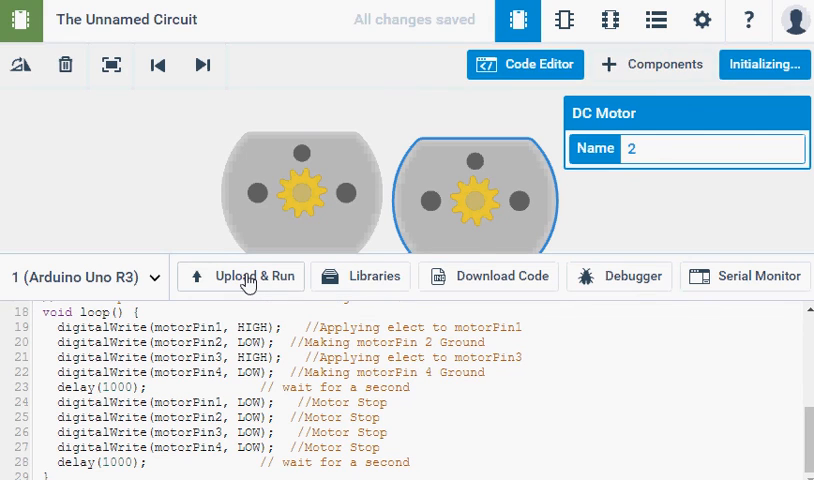
{"action": "left_click", "coordinate": [240, 276]}
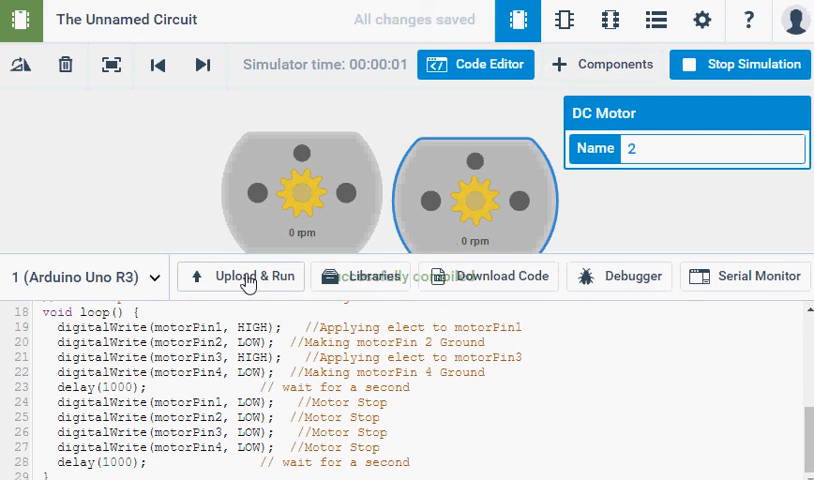